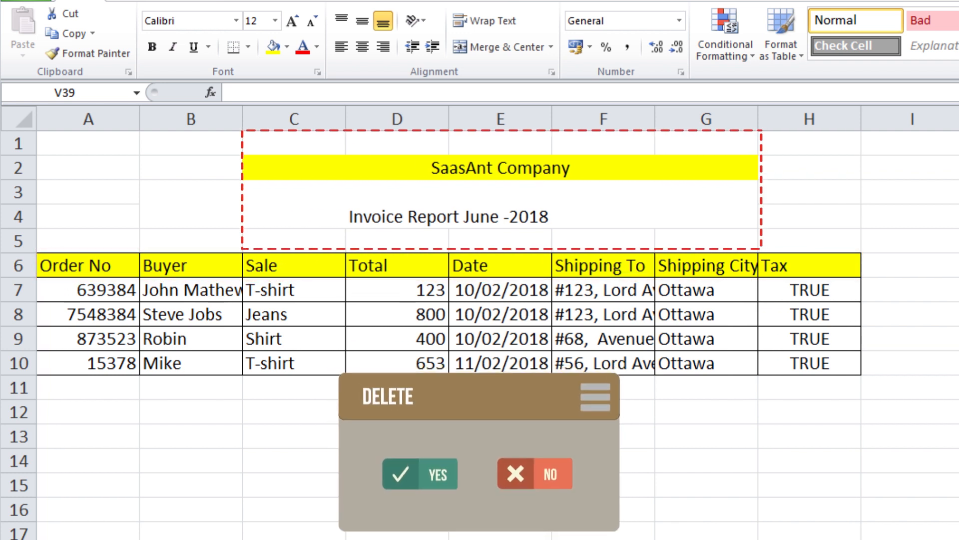
Grant SaaSant permanent access to Mike LLC test, even when QuickBooks isn't running.
click(419, 473)
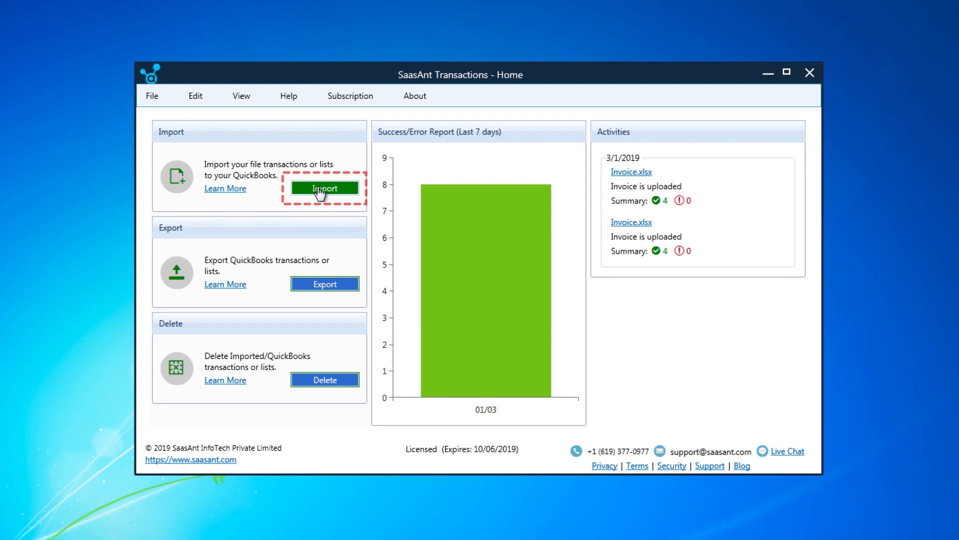
click(325, 188)
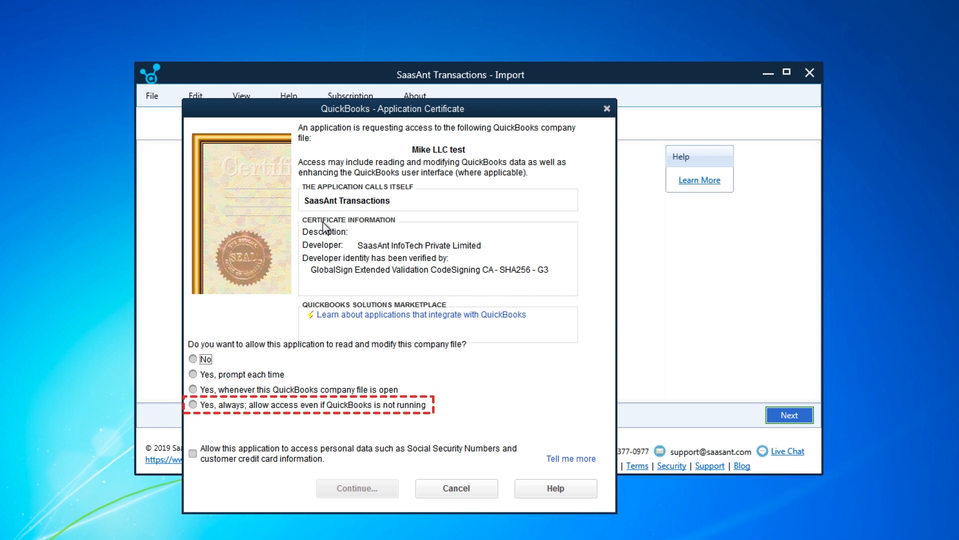
click(193, 405)
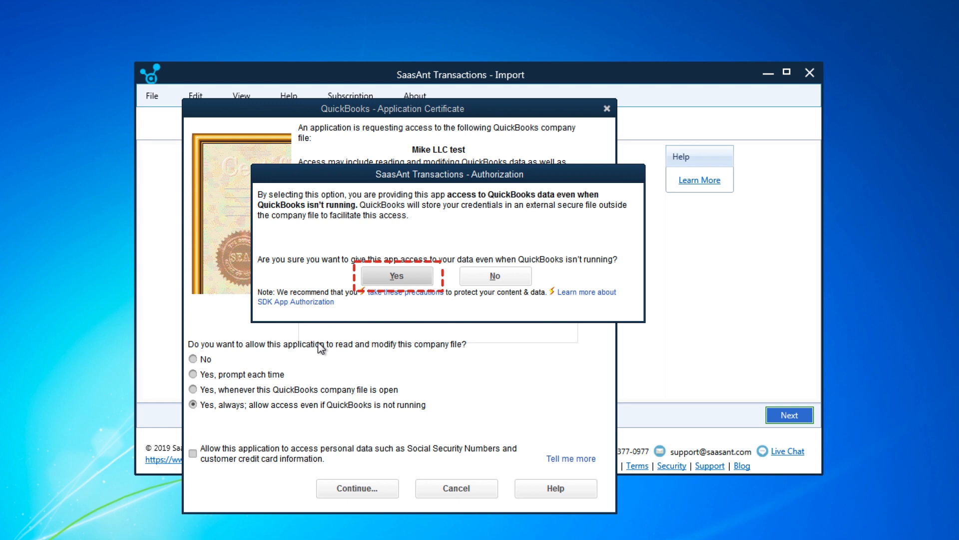
click(396, 275)
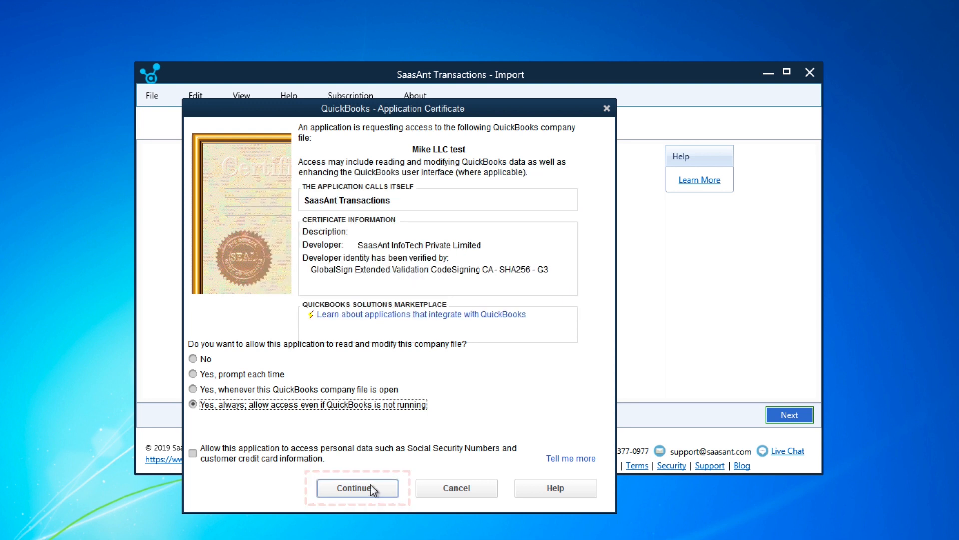
click(357, 488)
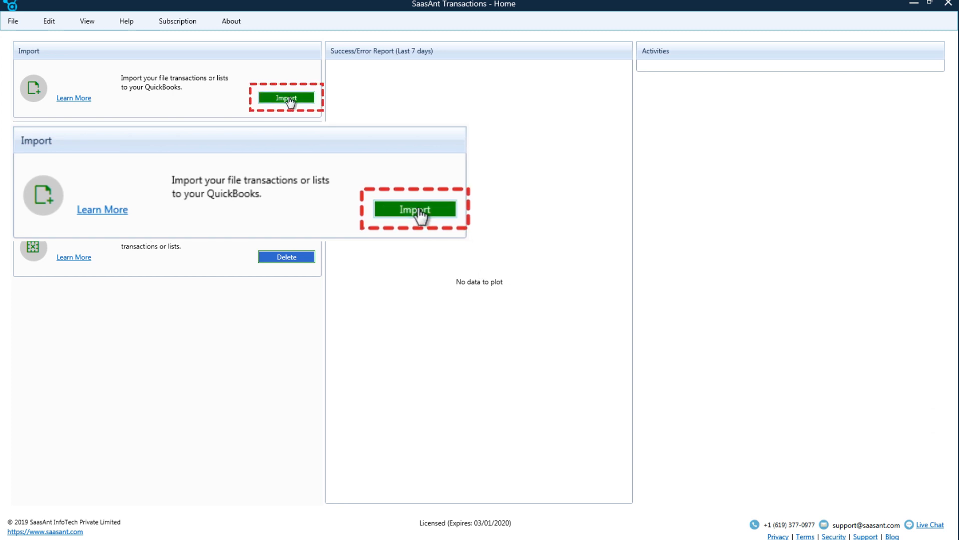
Begin a new import with Invoice as the transaction type and browse for the file.
click(413, 209)
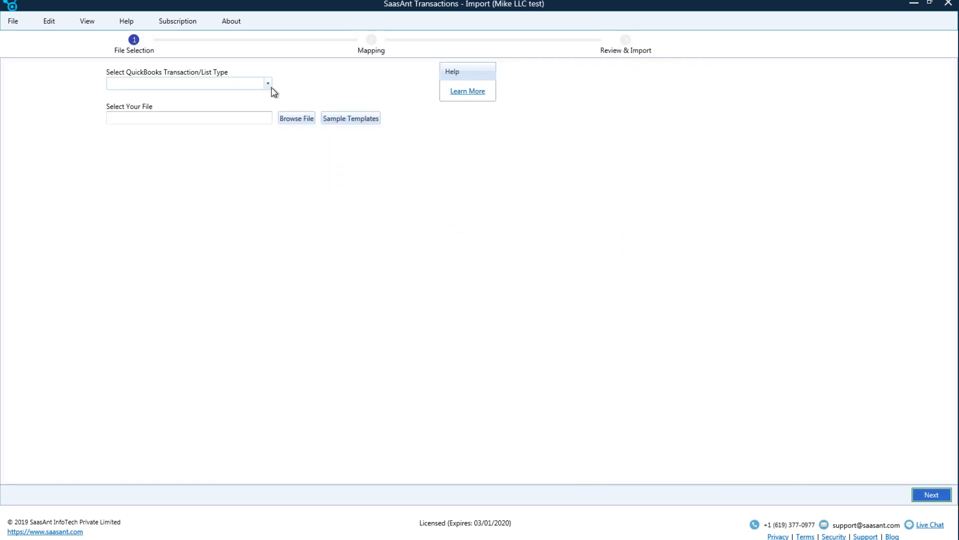
click(267, 83)
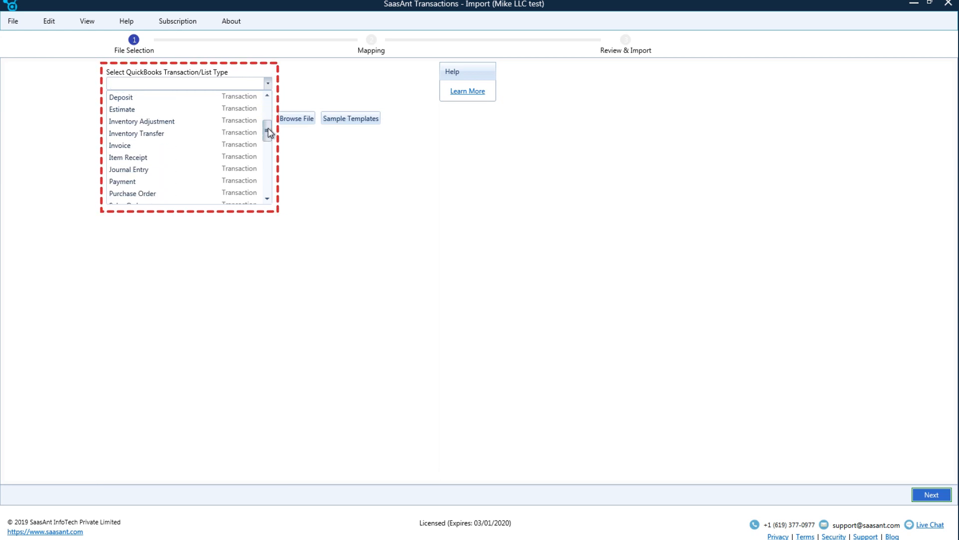
scroll(down, 3)
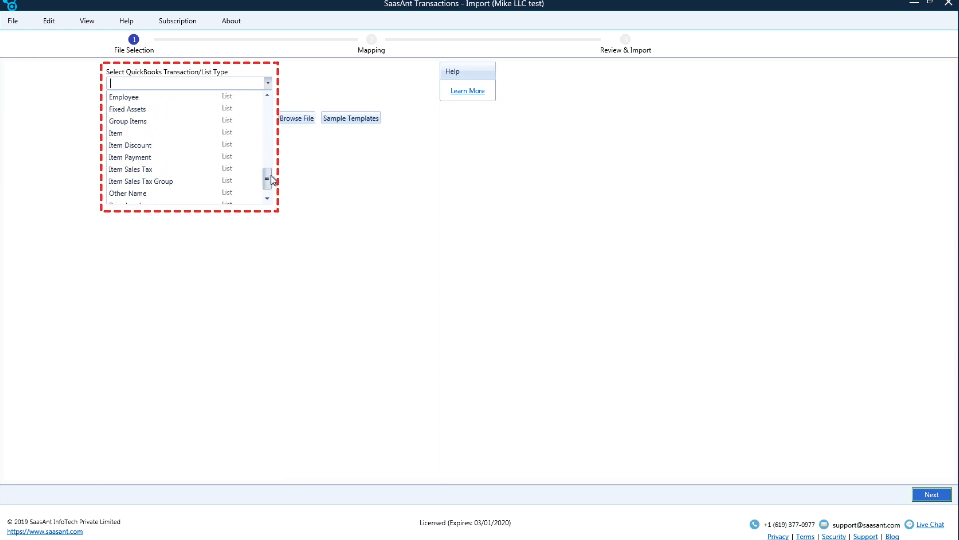
scroll(down, 3)
text(Invoice)
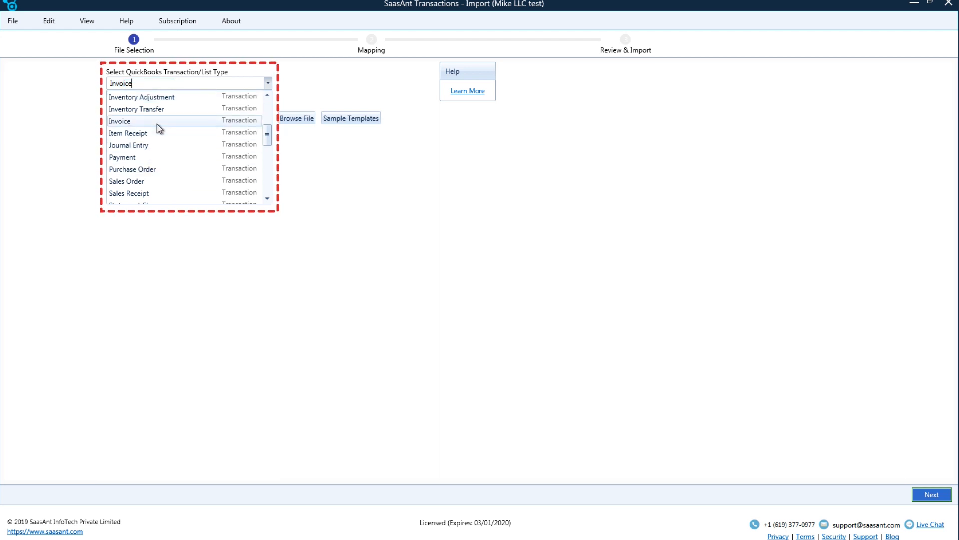
click(120, 121)
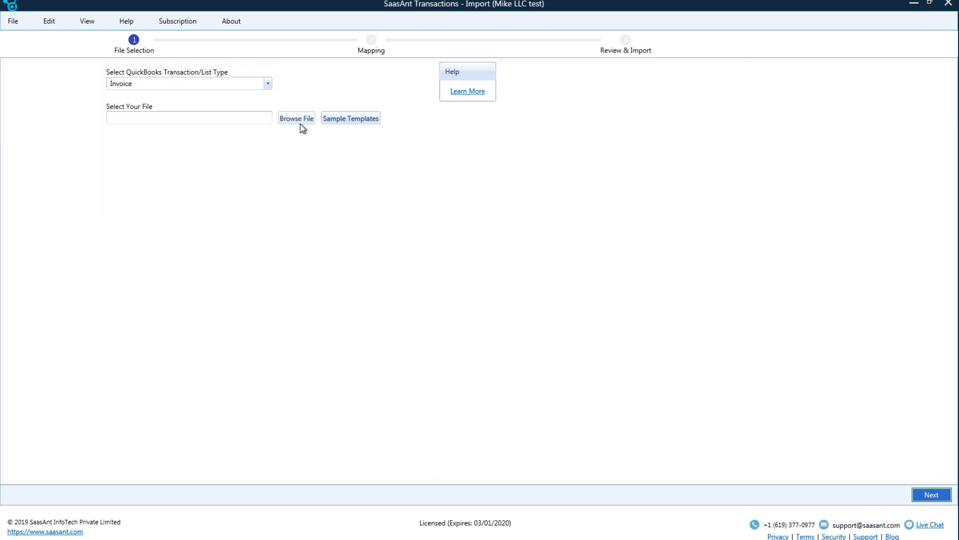
click(930, 494)
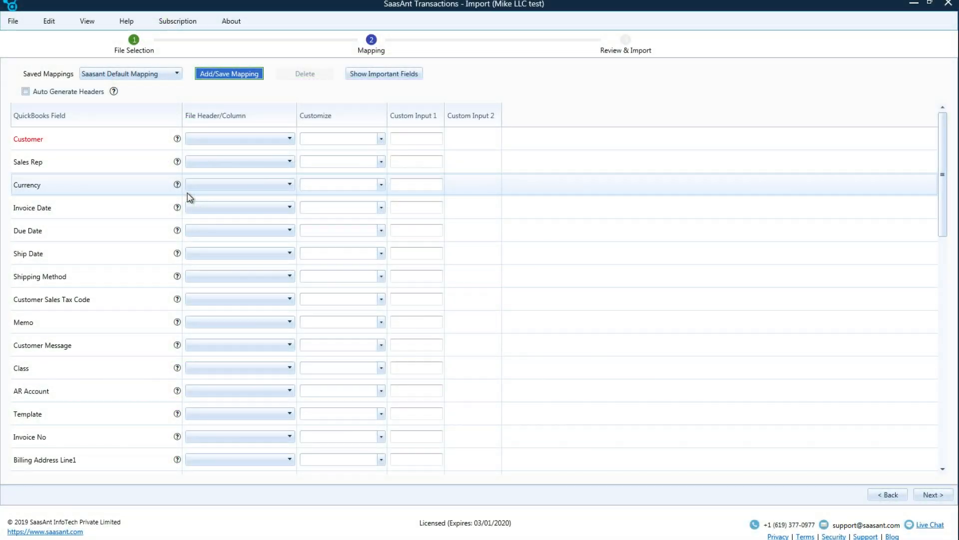
mouse_move(235, 436)
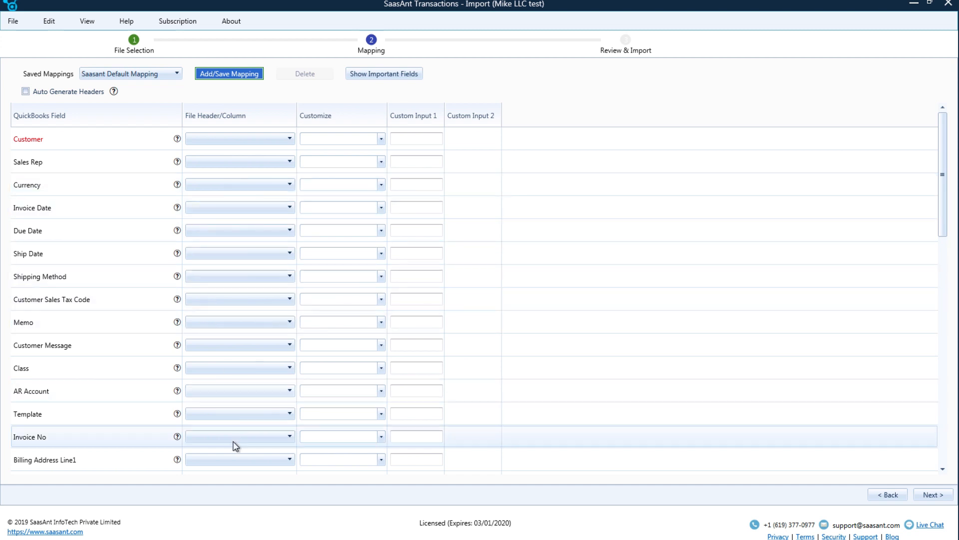
Map Order No to Invoice No and Buyer to Customer, then check Invoice Date options.
click(239, 436)
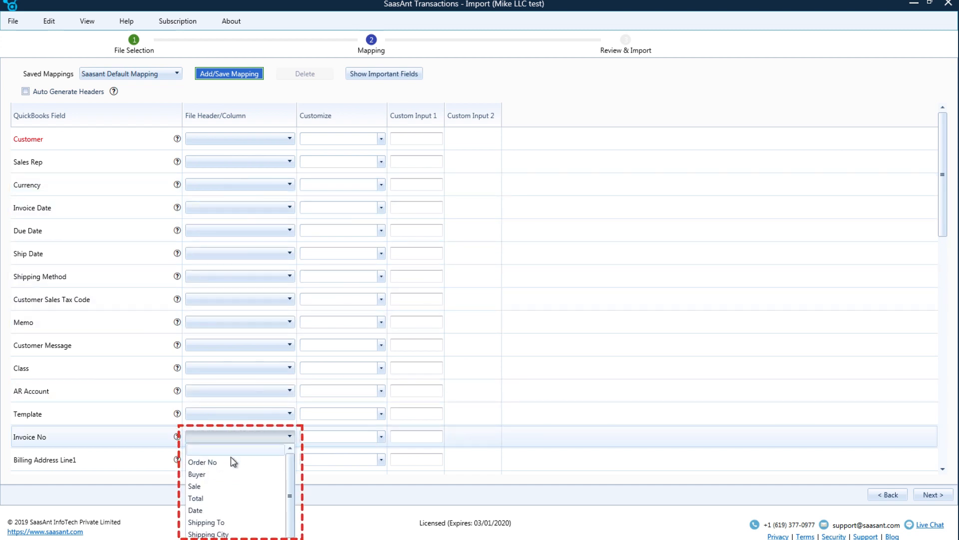
click(203, 462)
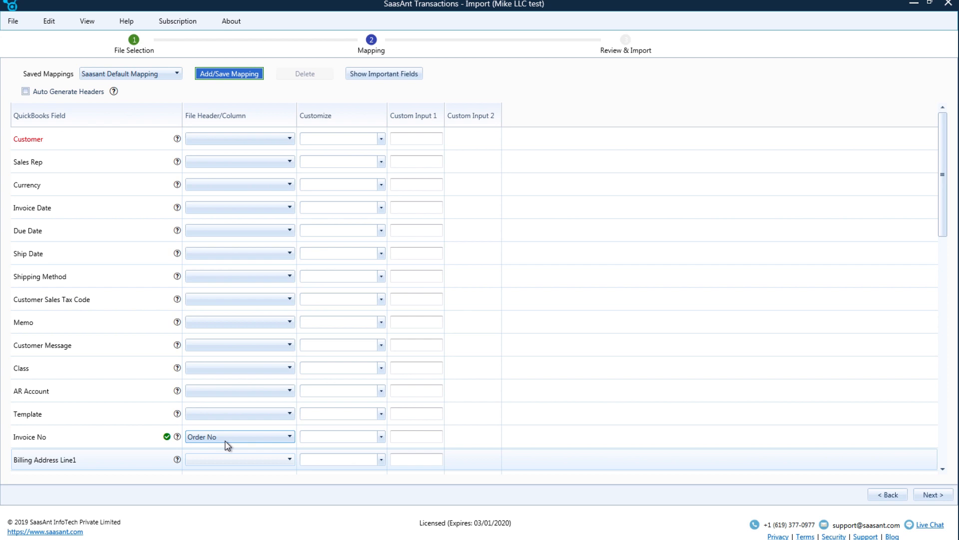
click(239, 139)
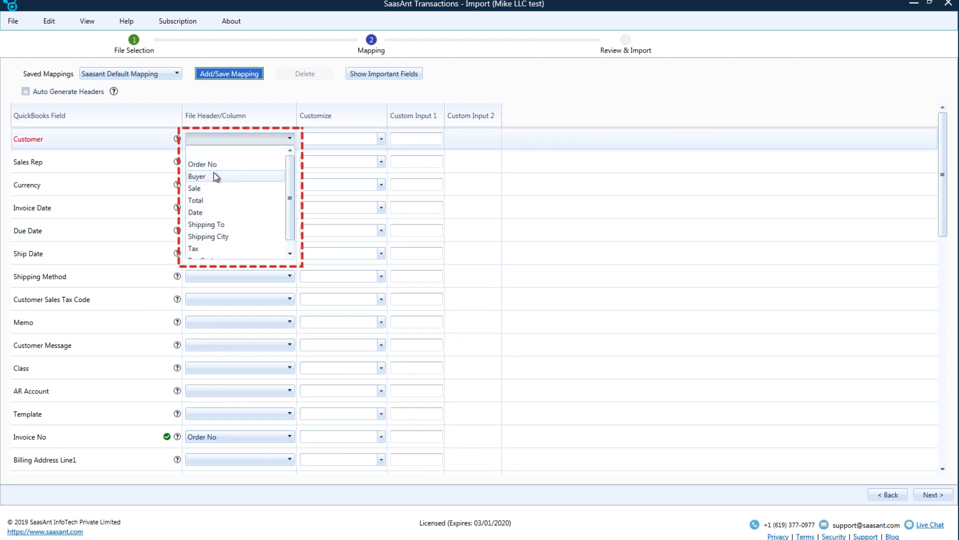
click(197, 177)
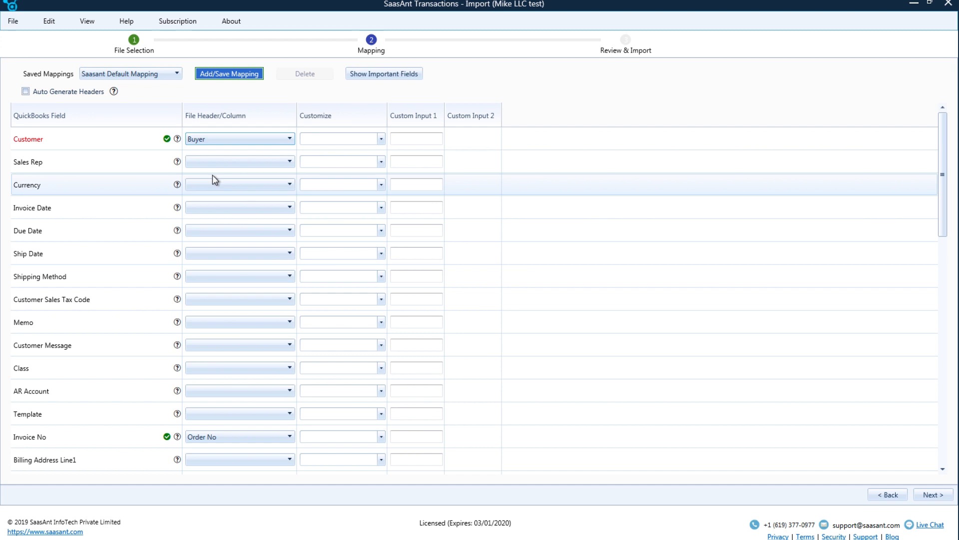
click(238, 207)
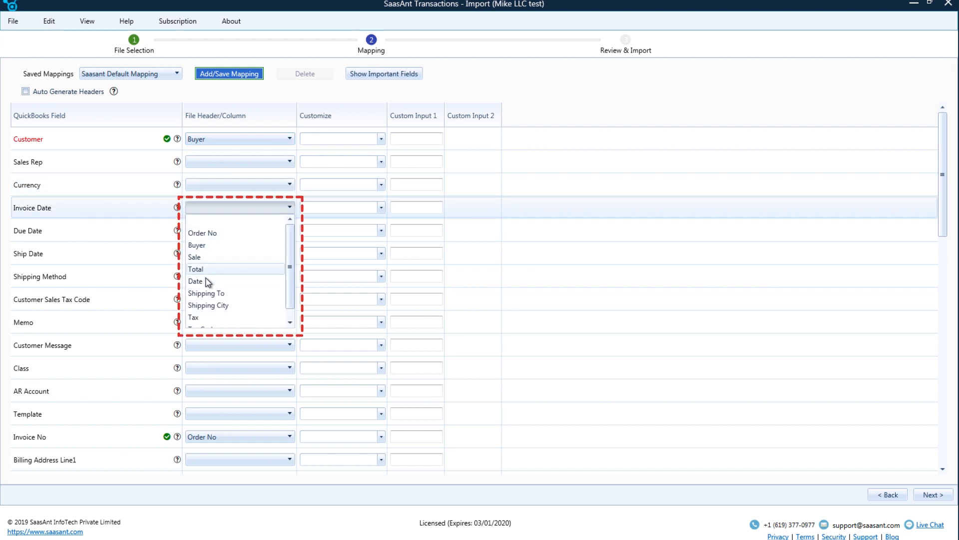
scroll(down, 3)
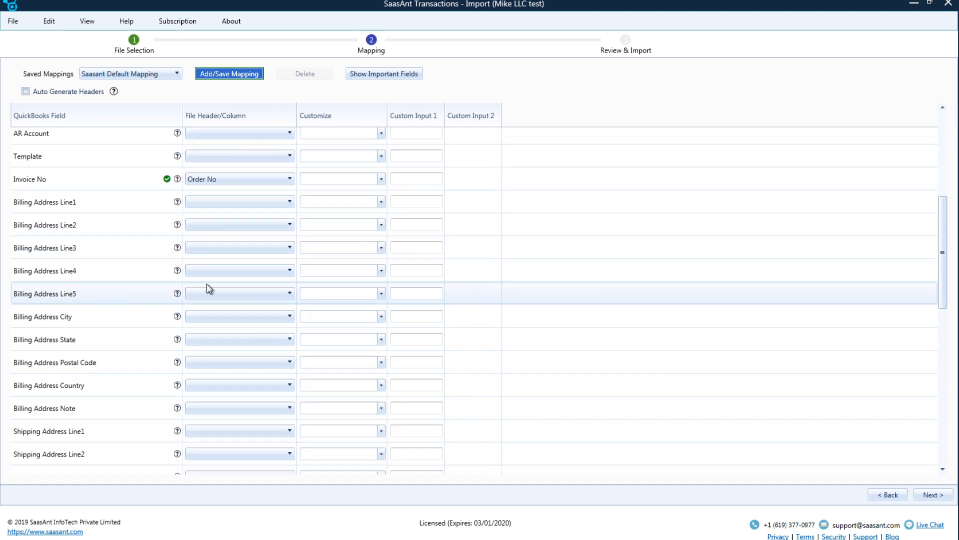
Map the Sale column to Product/Service and Total to Product/Service Amount.
scroll(down, 3)
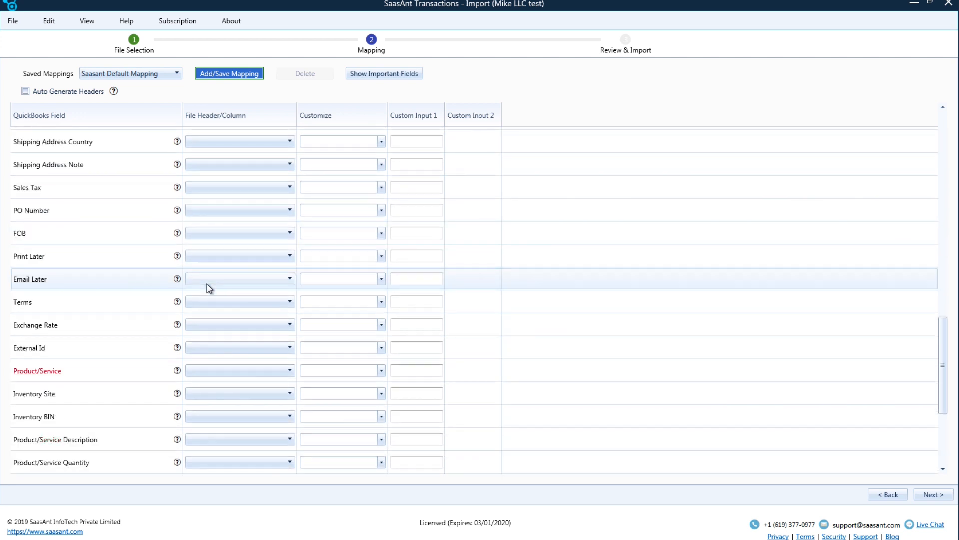
click(285, 284)
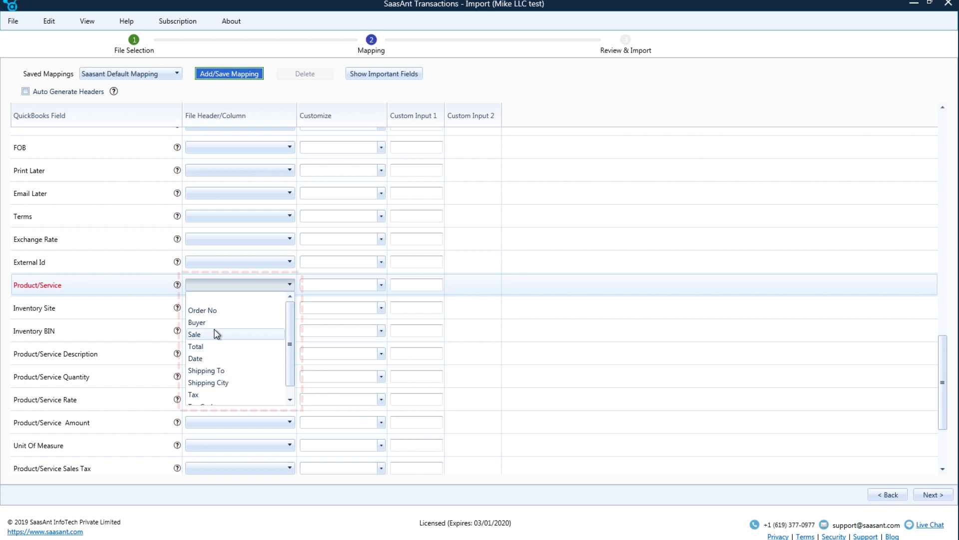
click(193, 335)
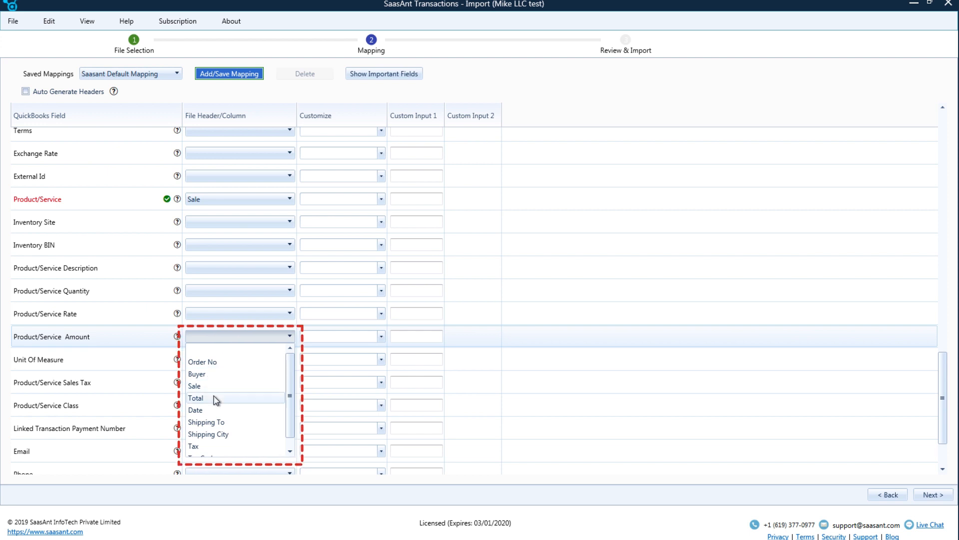
click(195, 398)
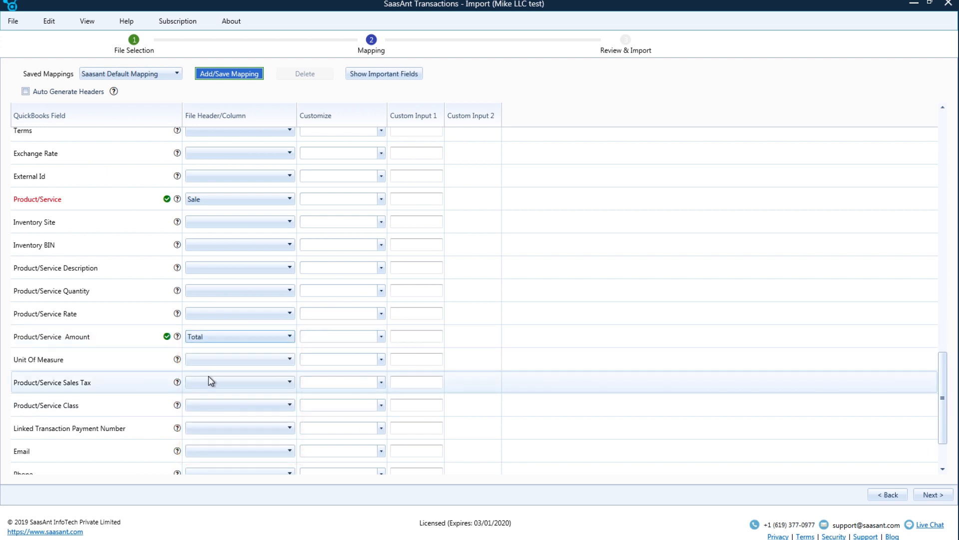
Map Product/Service Sales Tax to the Tax Code column.
click(287, 382)
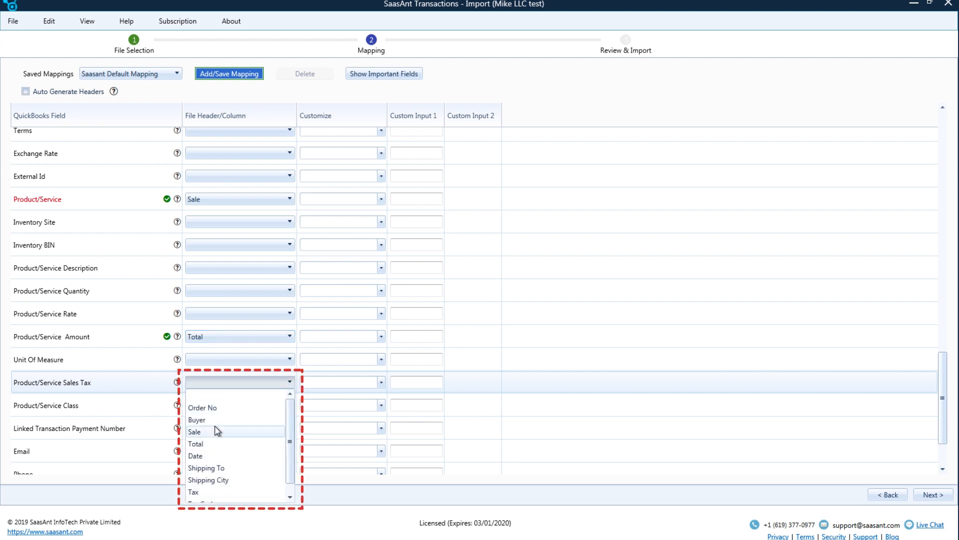
mouse_move(211, 458)
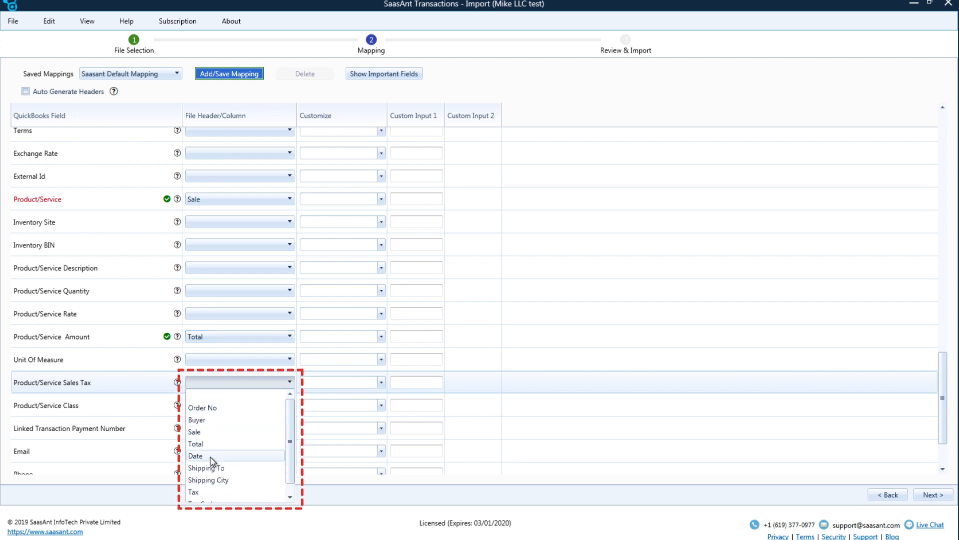
click(193, 491)
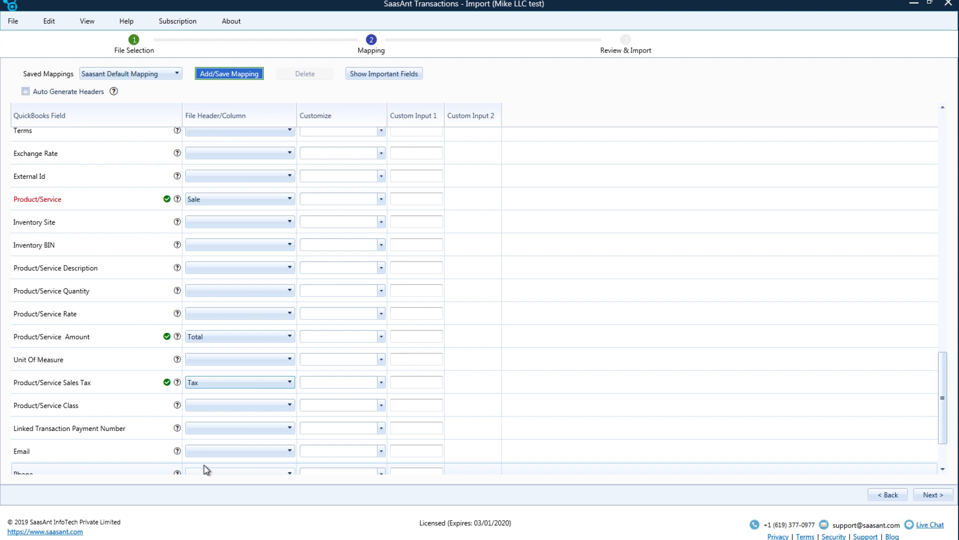
scroll(up, 3)
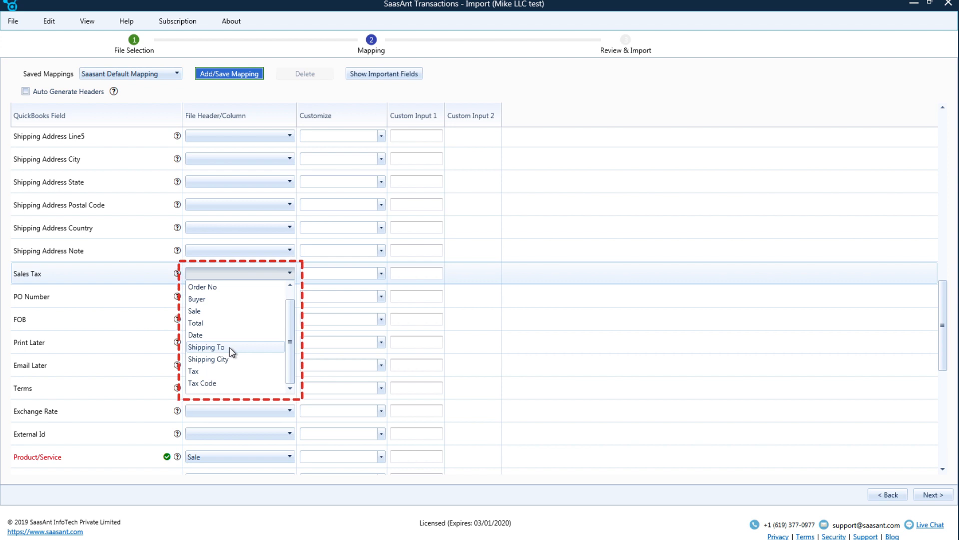
click(202, 383)
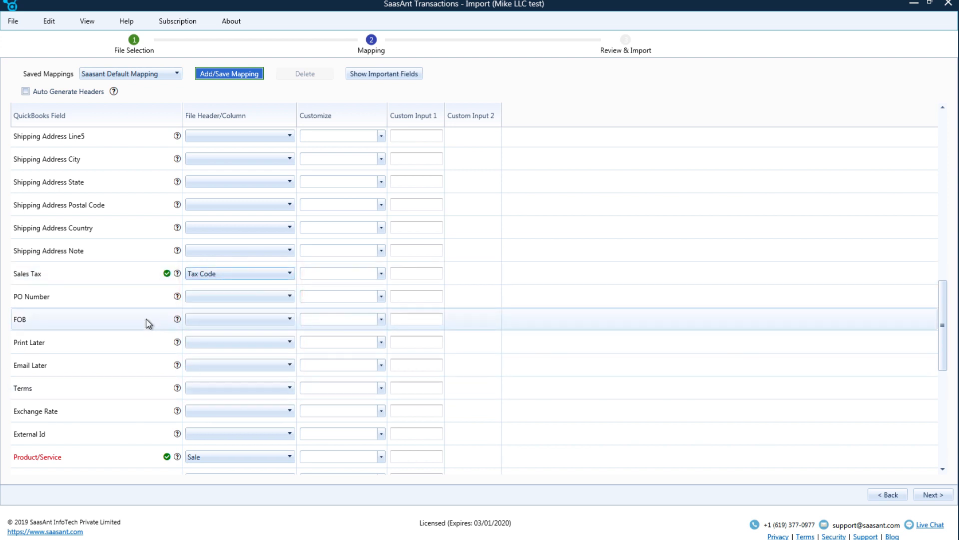
scroll(up, 3)
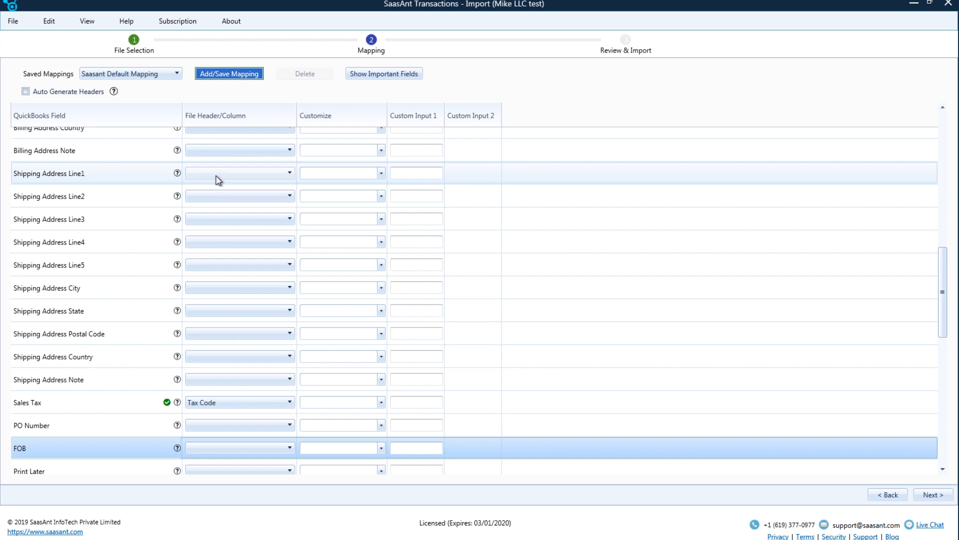
Map Shipping Address Line1 to Shipping To and City to Shipping City.
click(288, 173)
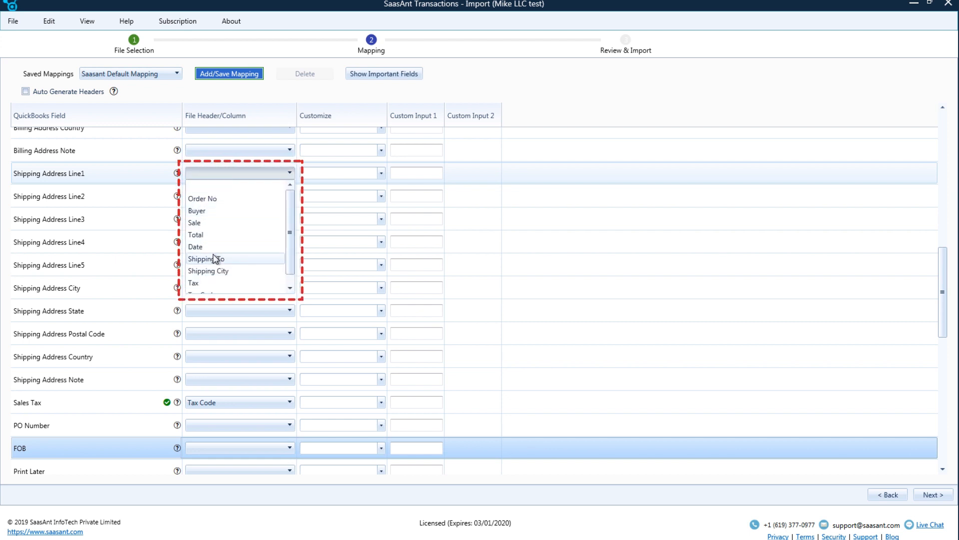
click(207, 259)
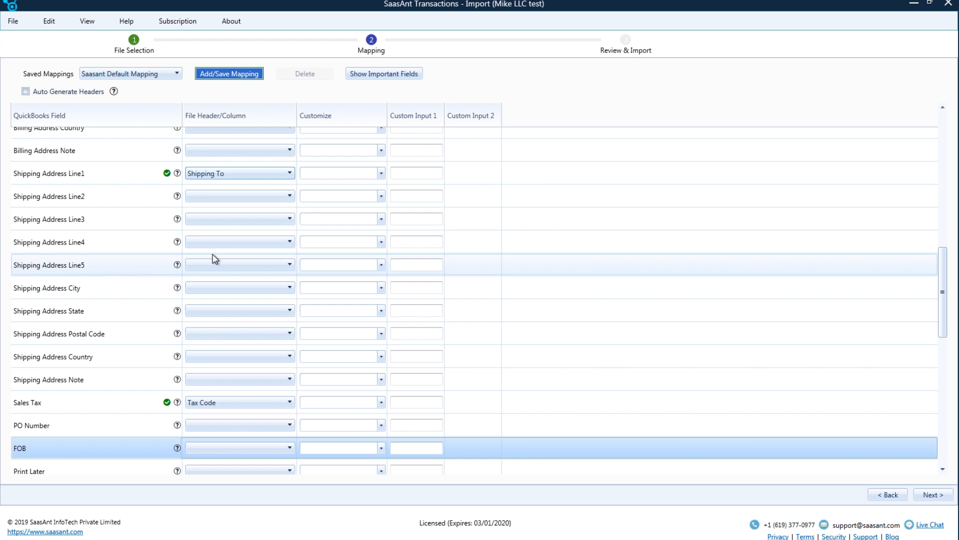
mouse_move(215, 287)
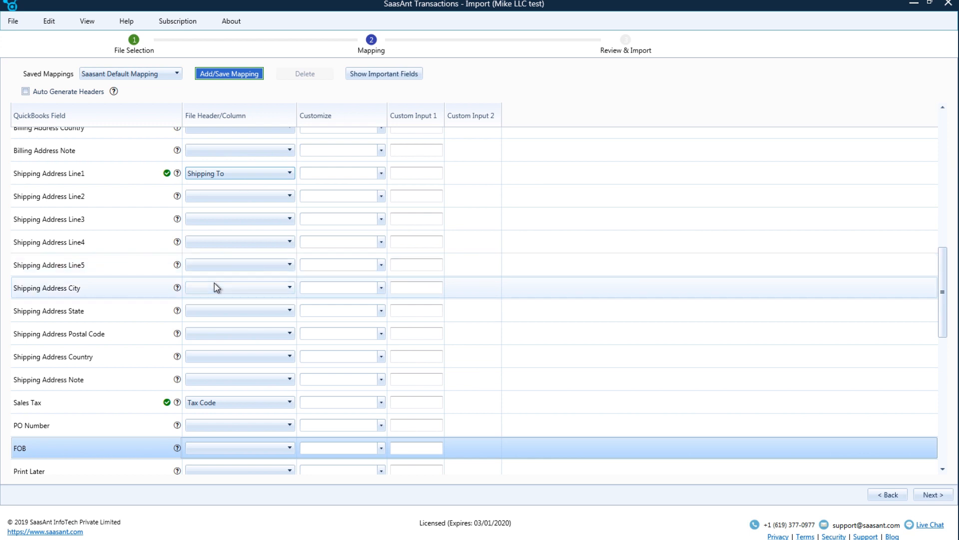
click(288, 287)
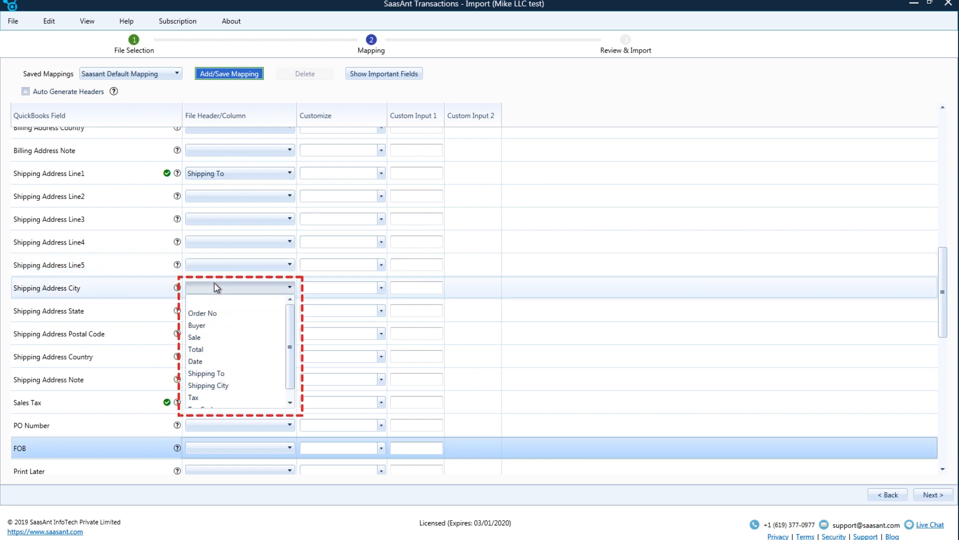
mouse_move(208, 384)
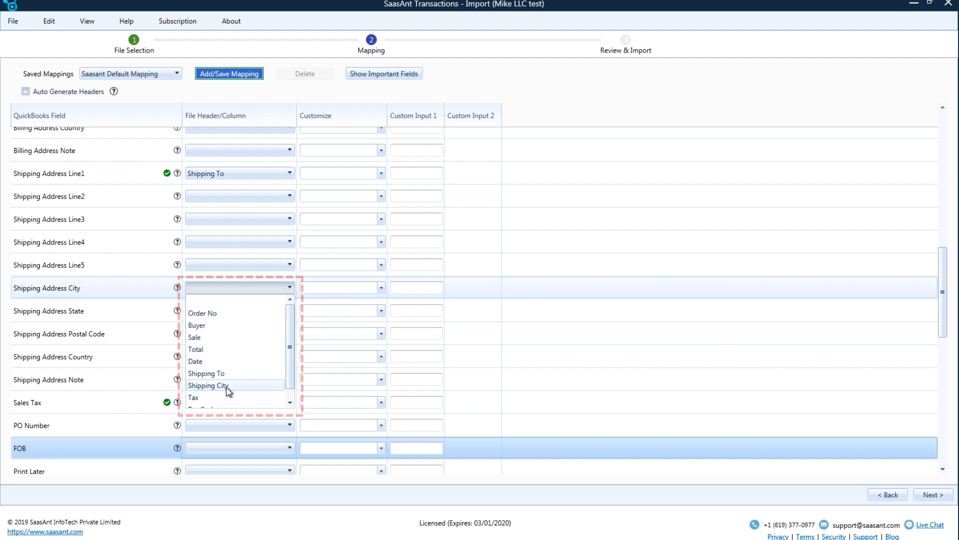
click(208, 385)
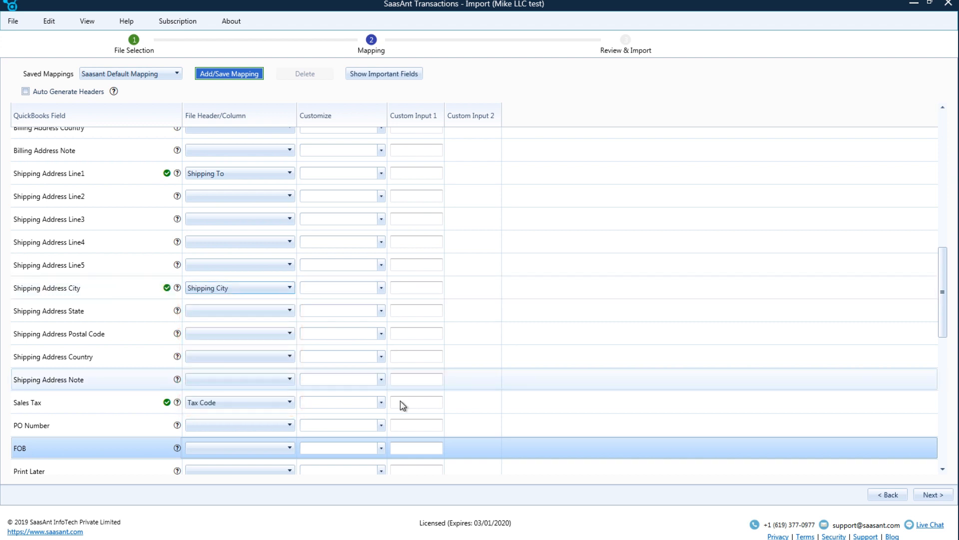
mouse_move(525, 448)
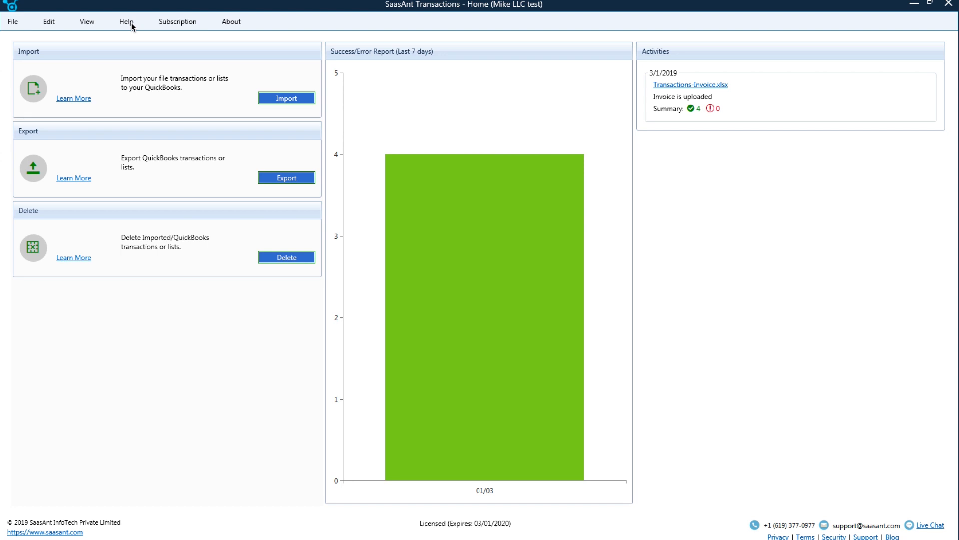
Open Invoice.xlsx from the US Basic folder via Help > Sample Templates.
click(127, 21)
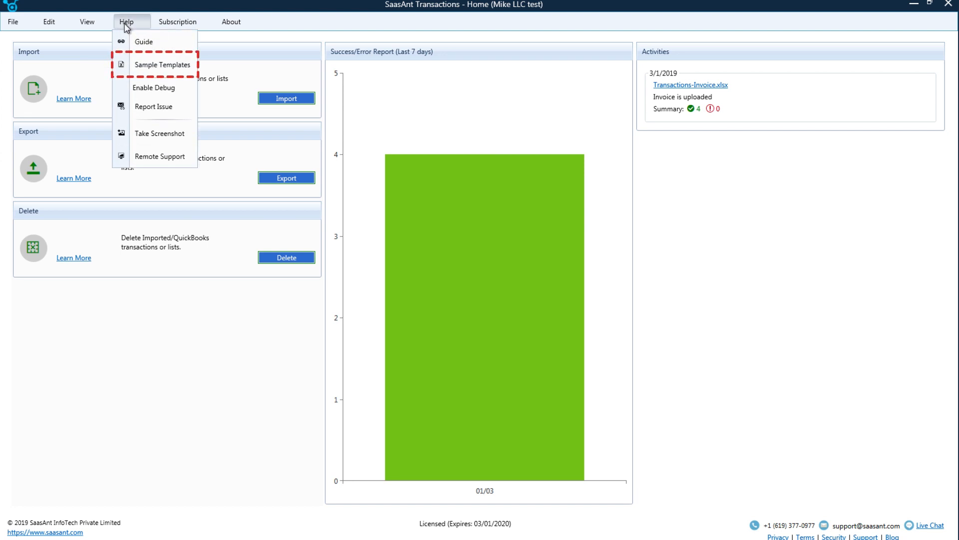
mouse_move(170, 70)
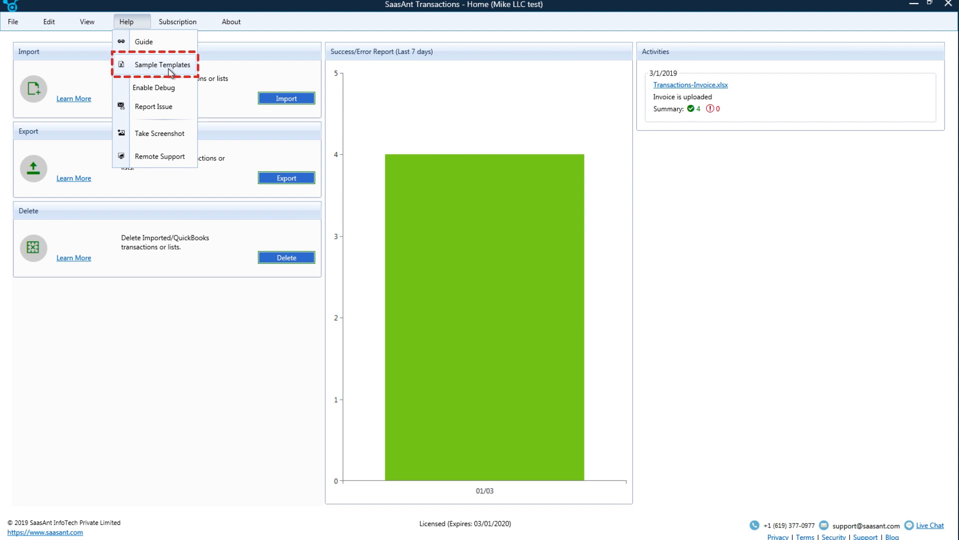
click(163, 65)
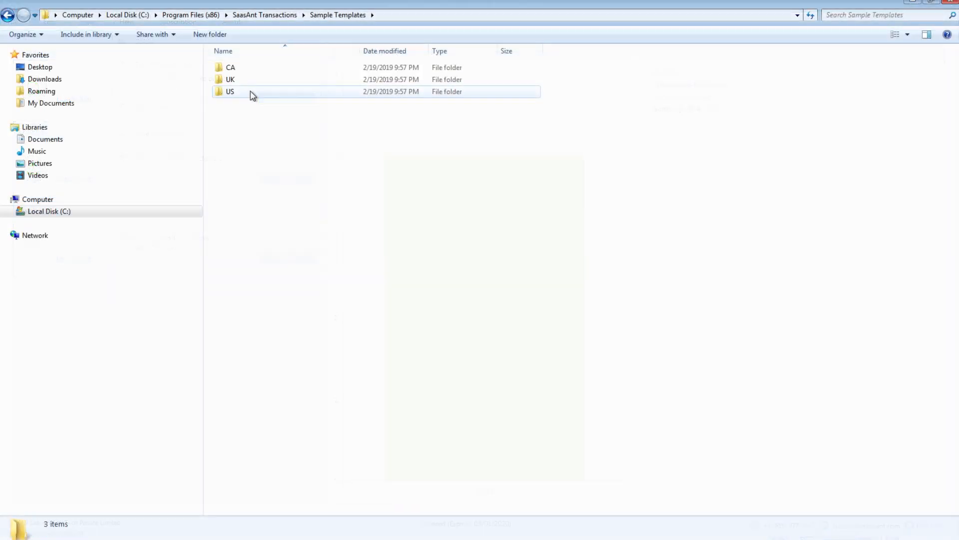
double_click(230, 91)
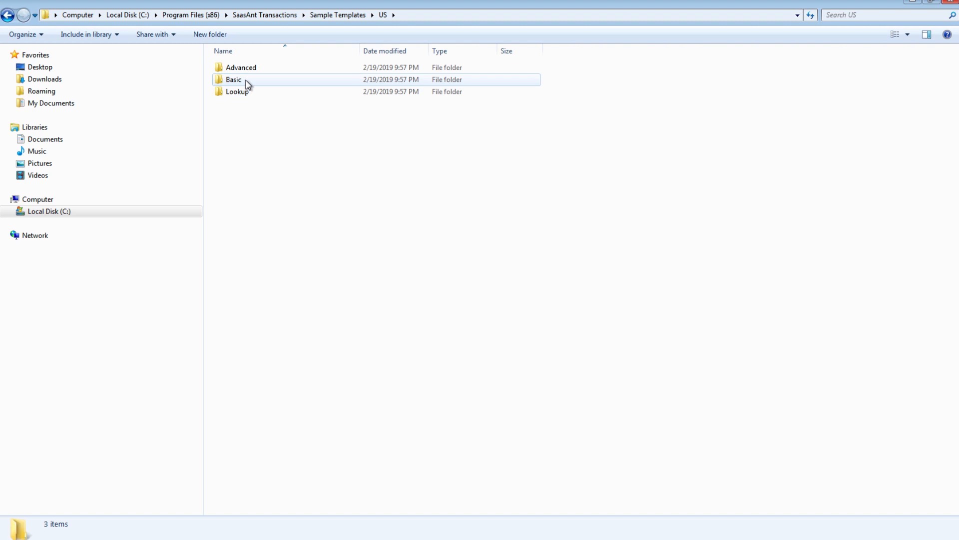
double_click(234, 79)
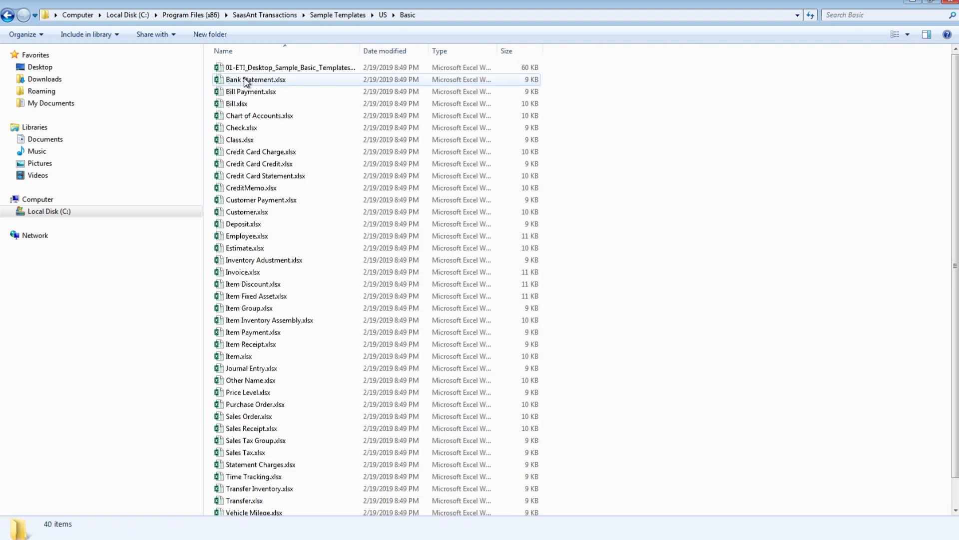
scroll(down, 3)
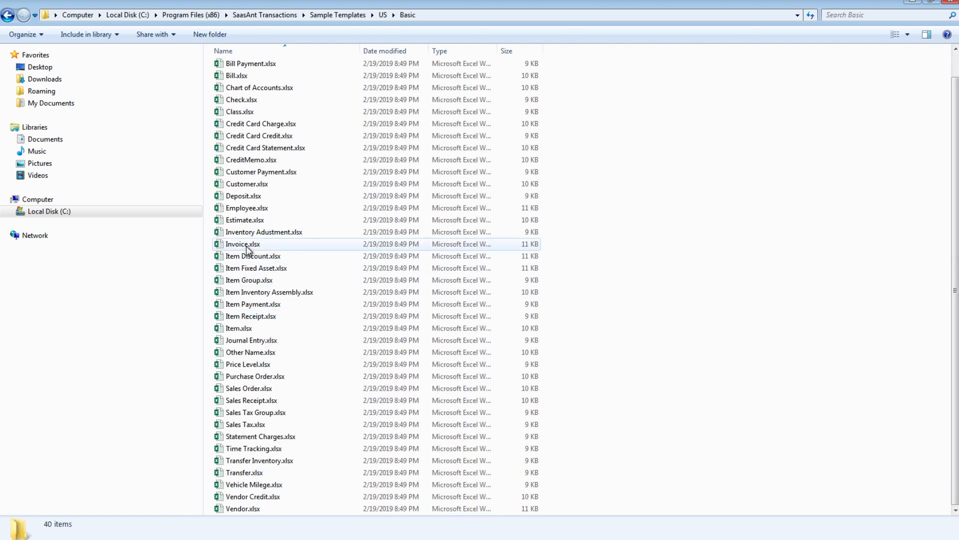
double_click(243, 243)
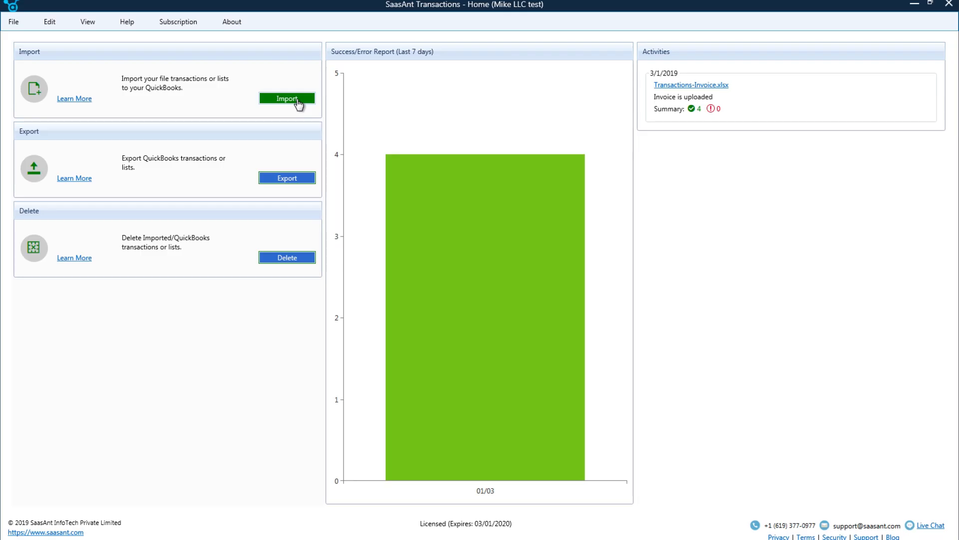
Start an import using Saasant Default Mapping and proceed to review the four invoices.
click(286, 99)
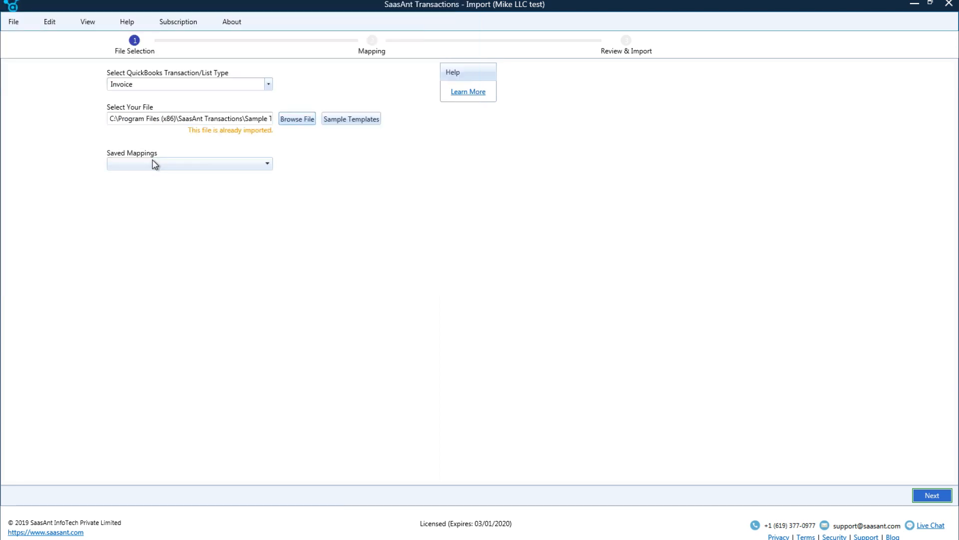
click(932, 495)
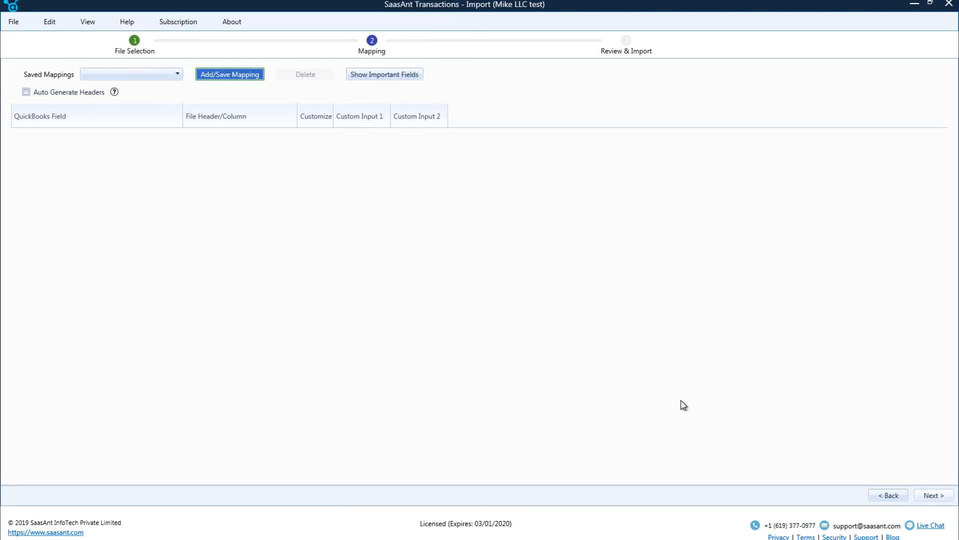
click(131, 74)
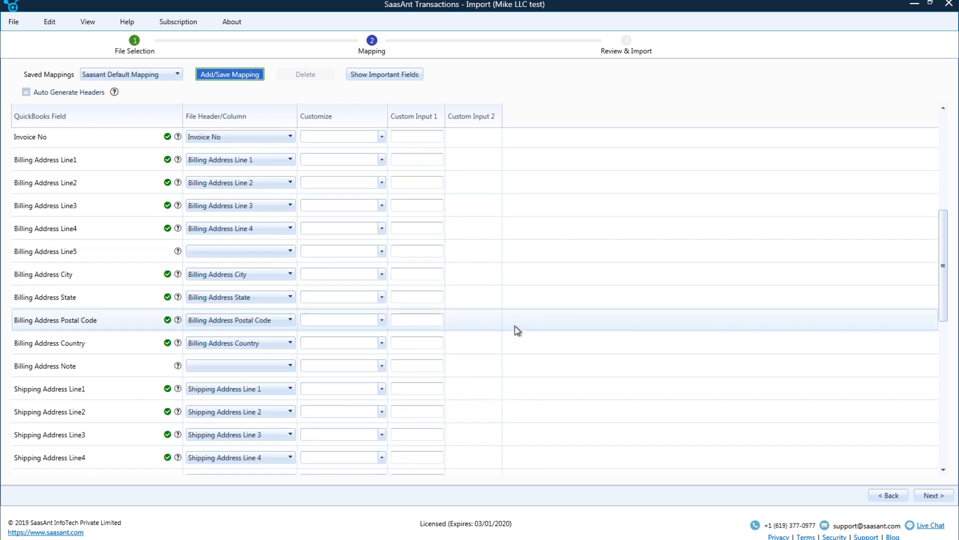
scroll(down, 3)
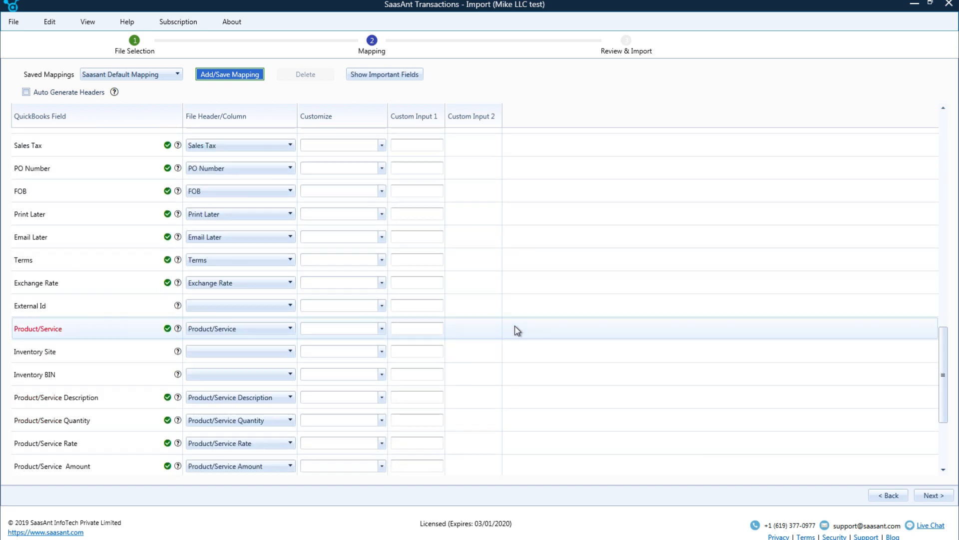
scroll(down, 3)
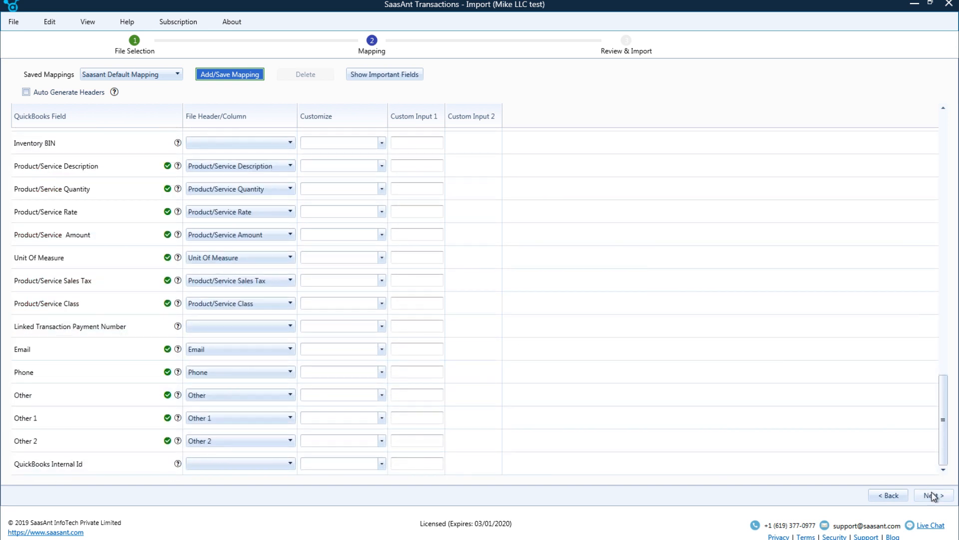
click(932, 495)
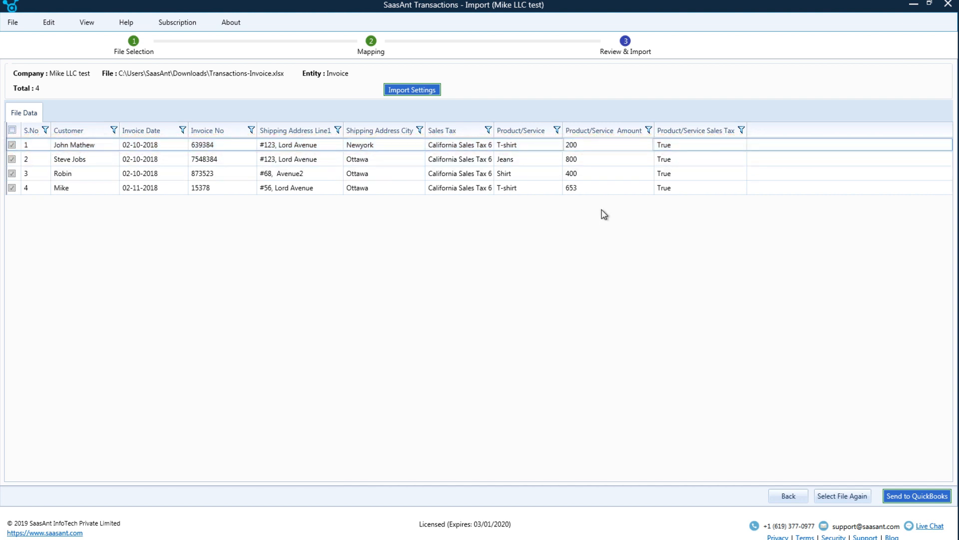
mouse_move(918, 495)
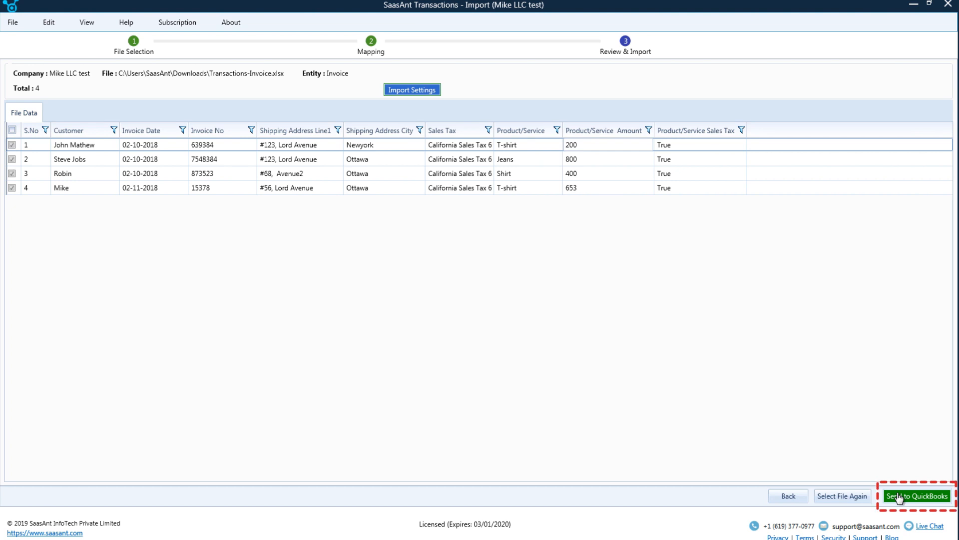
click(916, 496)
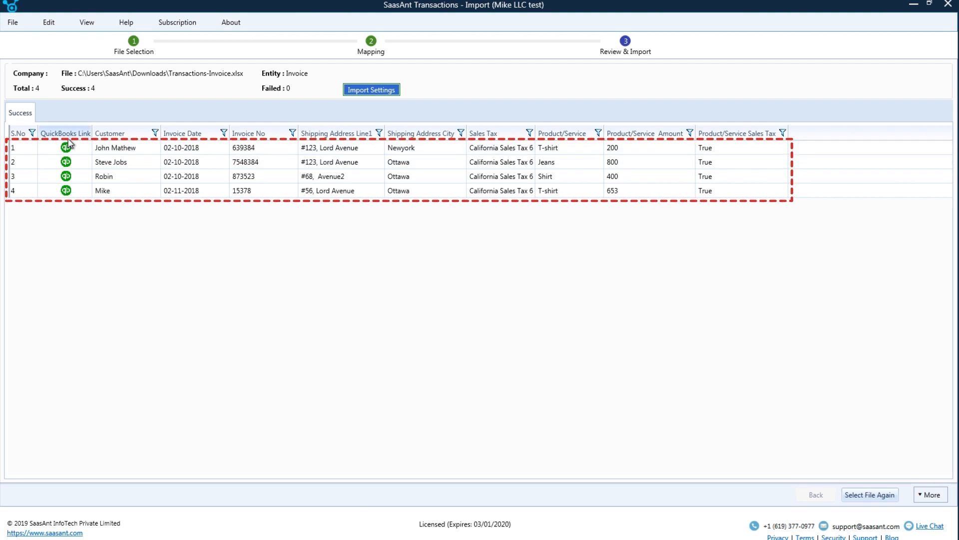
mouse_move(66, 147)
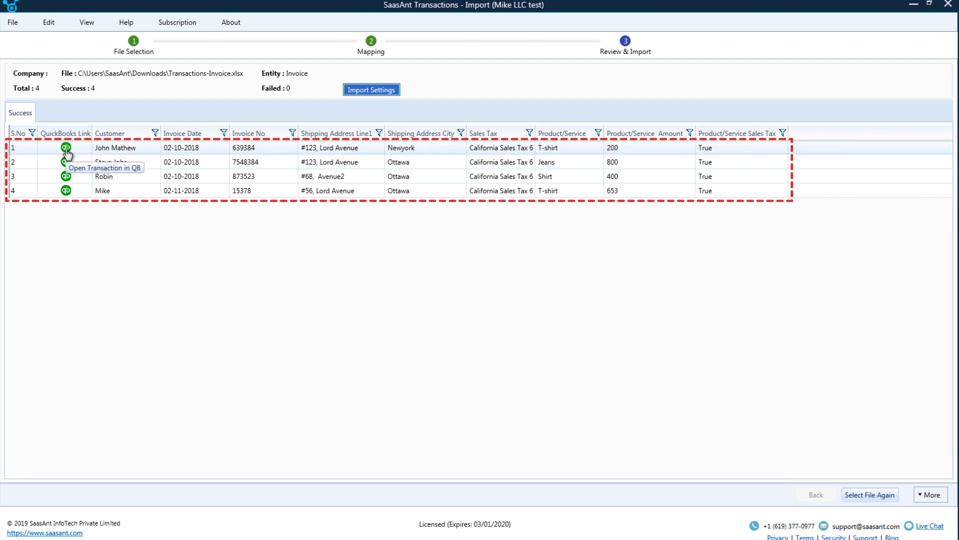
click(66, 147)
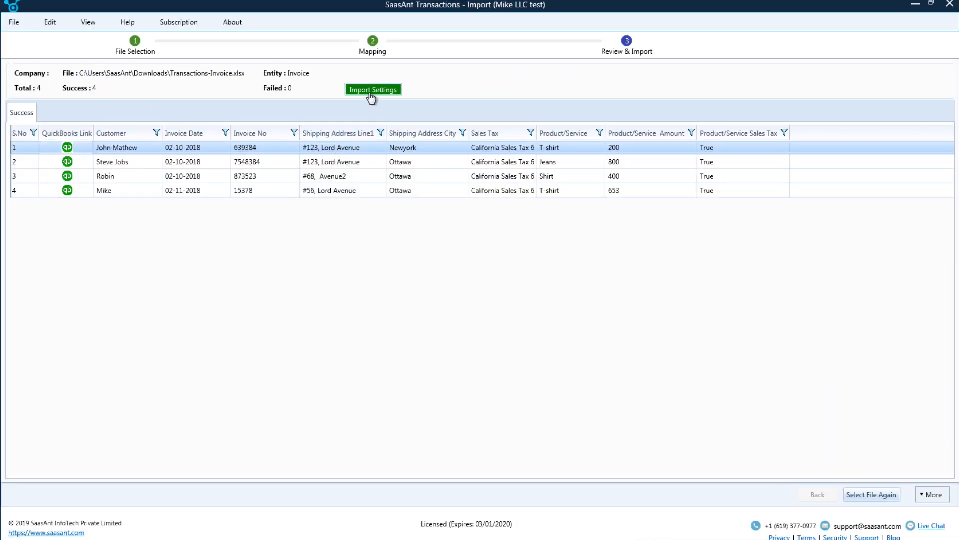
Open Import Settings and turn on Create Product/Service Automatically.
click(372, 90)
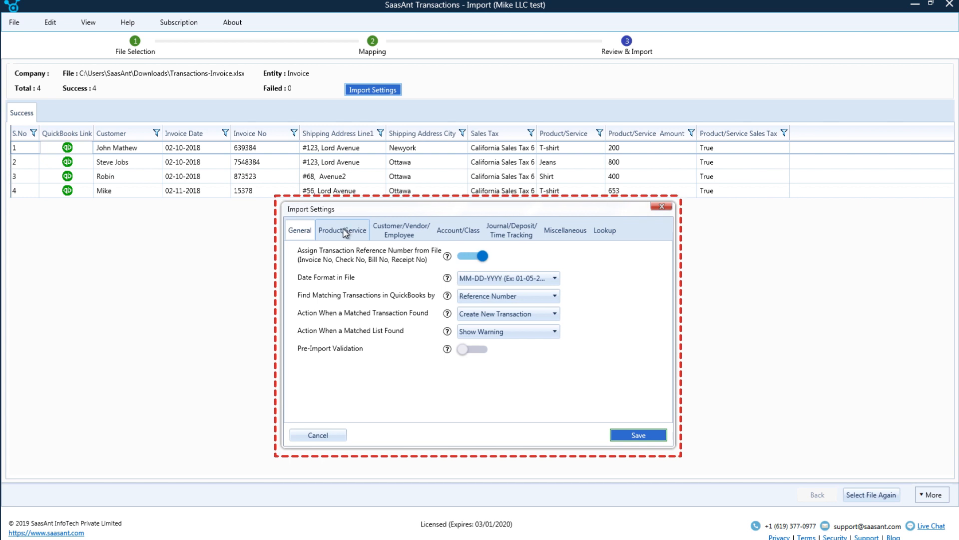
click(400, 229)
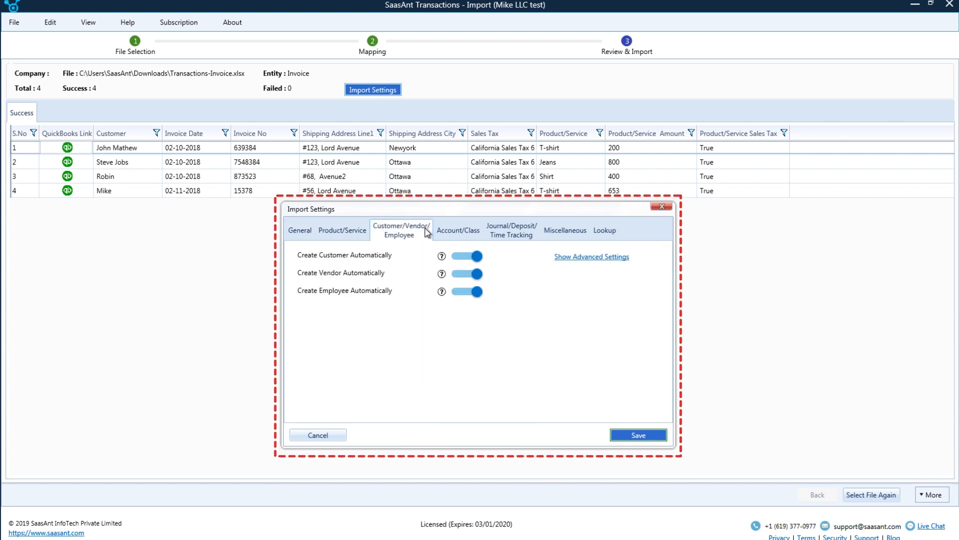
click(458, 230)
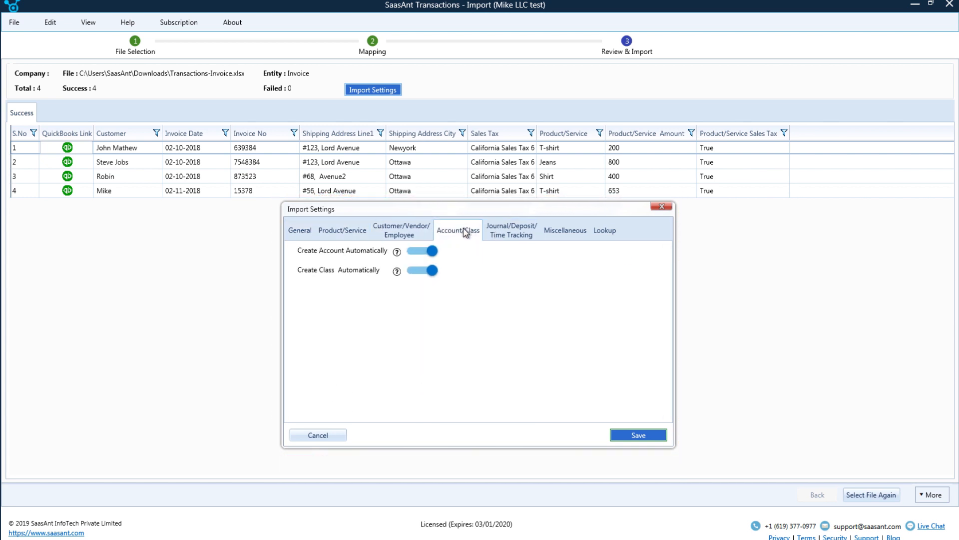
click(343, 229)
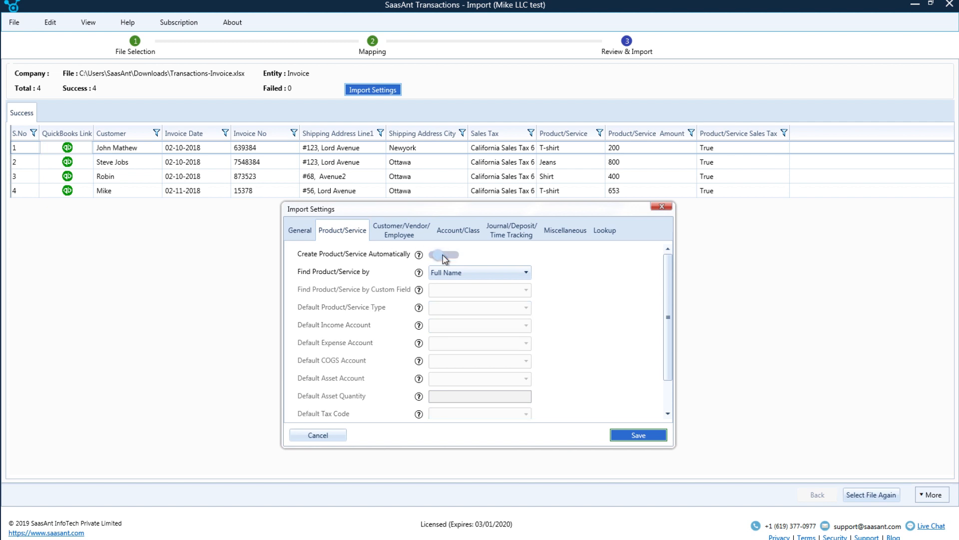
click(442, 254)
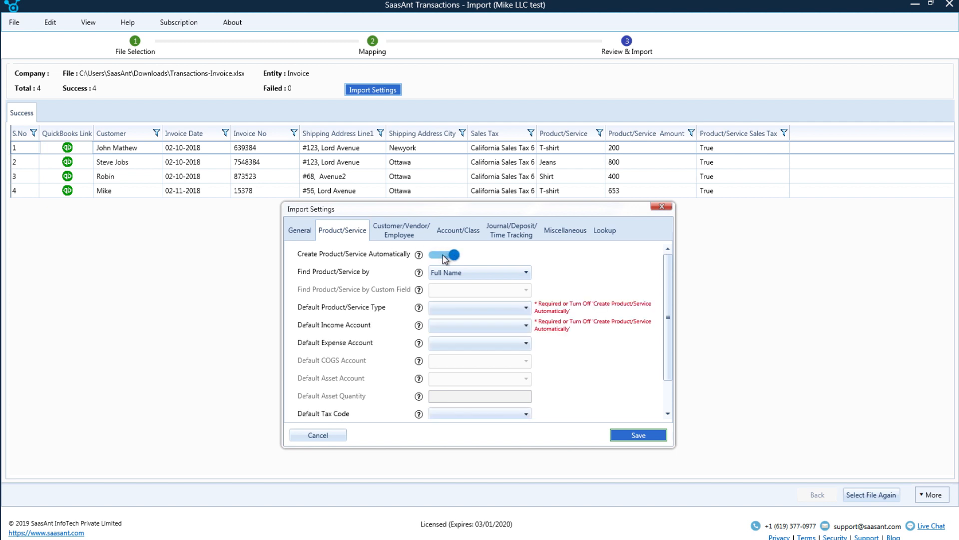
Review the Customer, General, Account/Class and Journal/Deposit/Time import settings tabs.
click(401, 230)
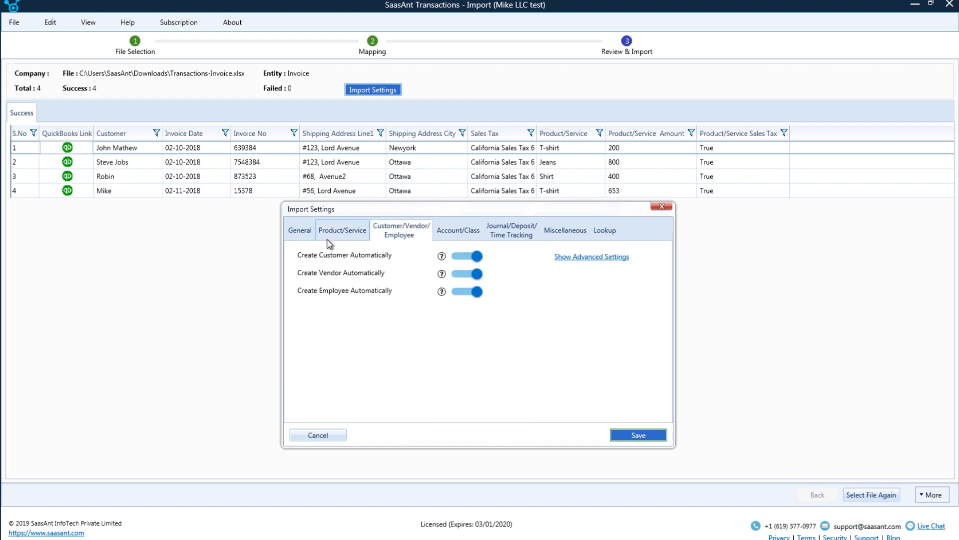
click(300, 230)
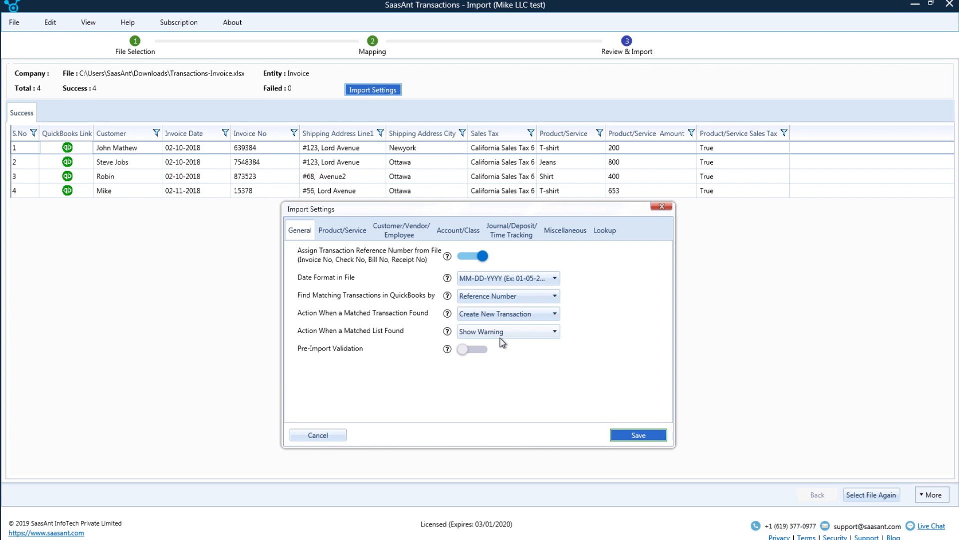
mouse_move(458, 230)
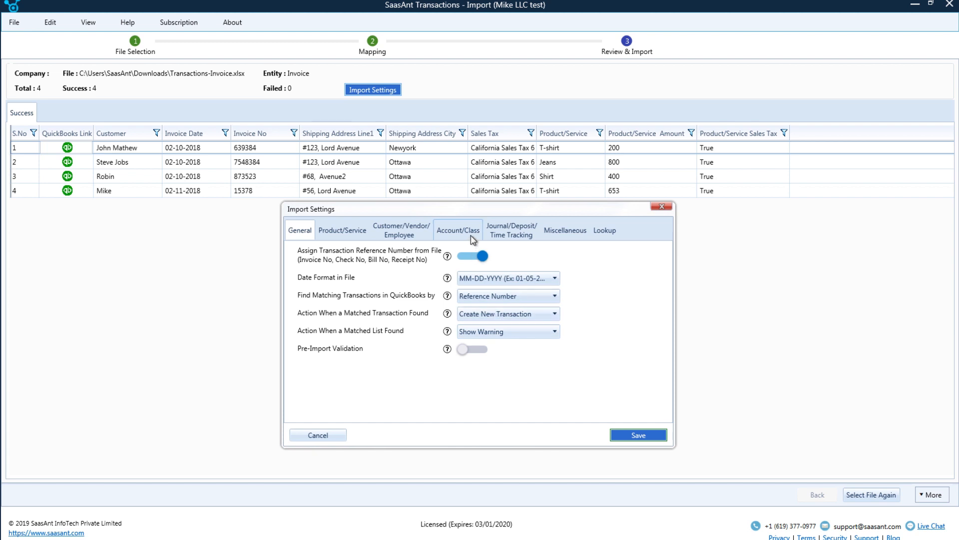
click(458, 227)
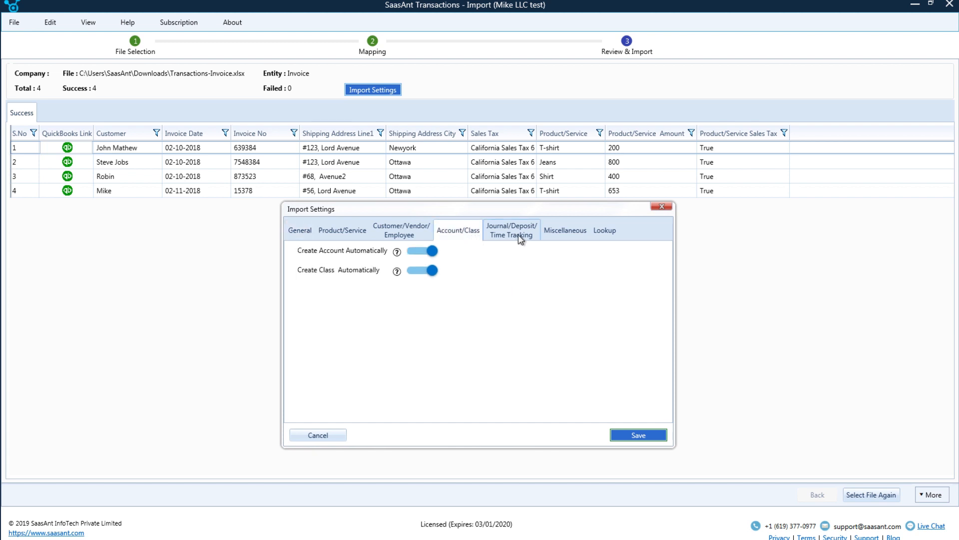
click(564, 229)
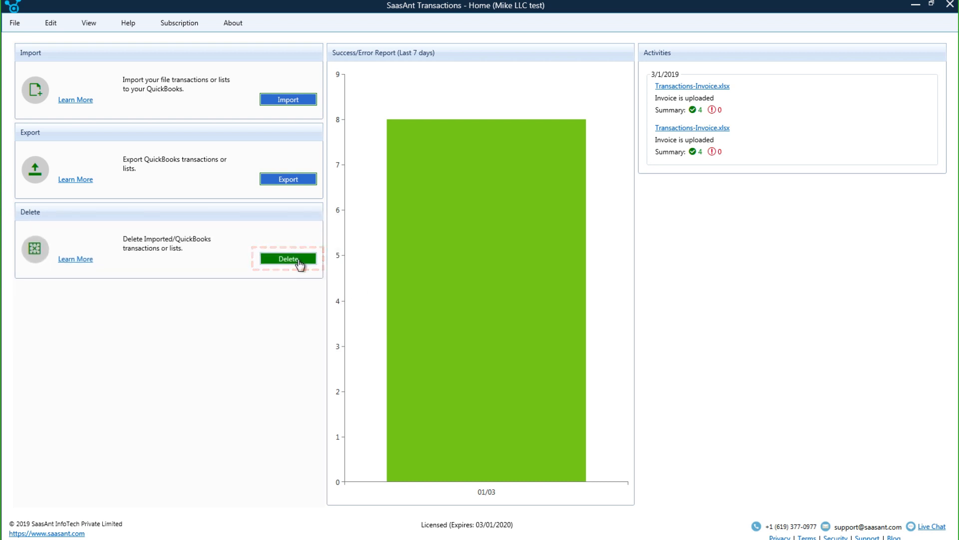
click(288, 258)
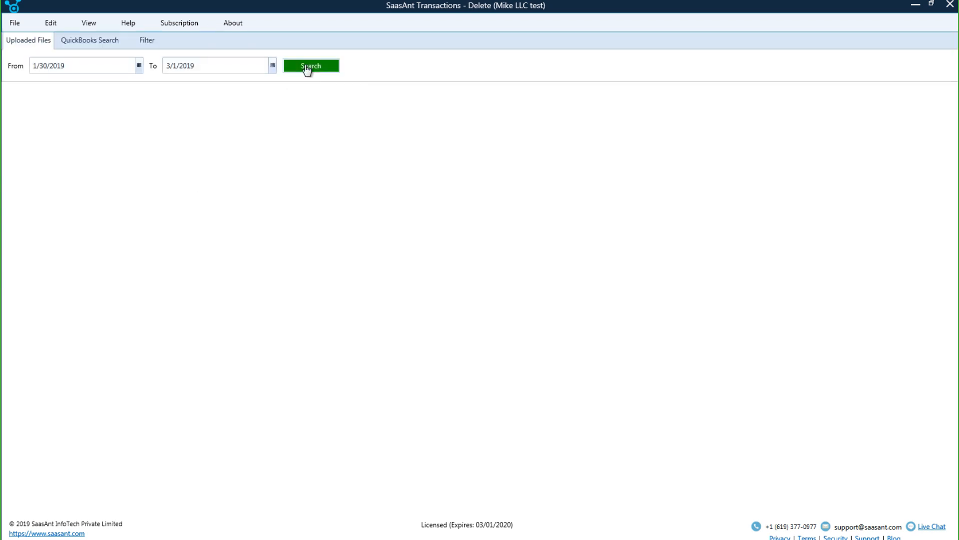
click(311, 66)
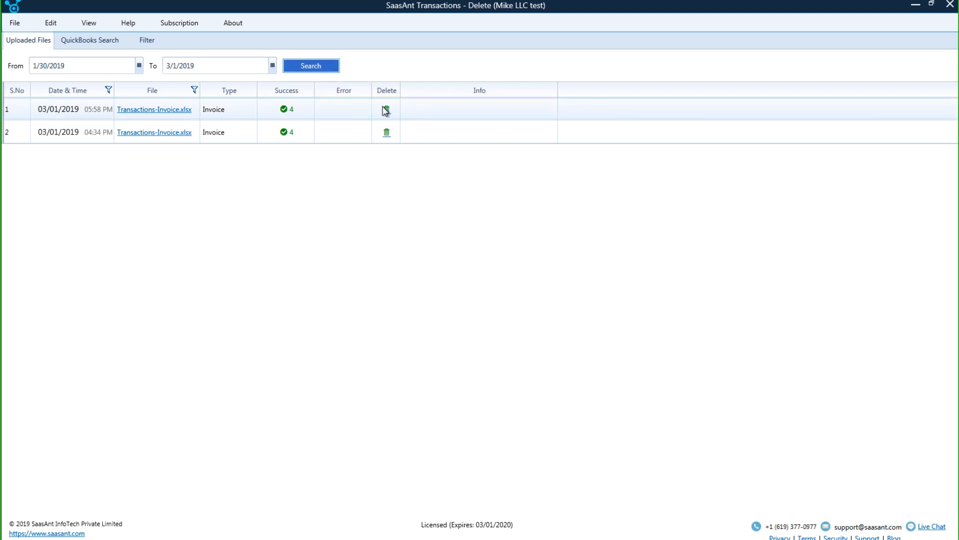
mouse_move(388, 117)
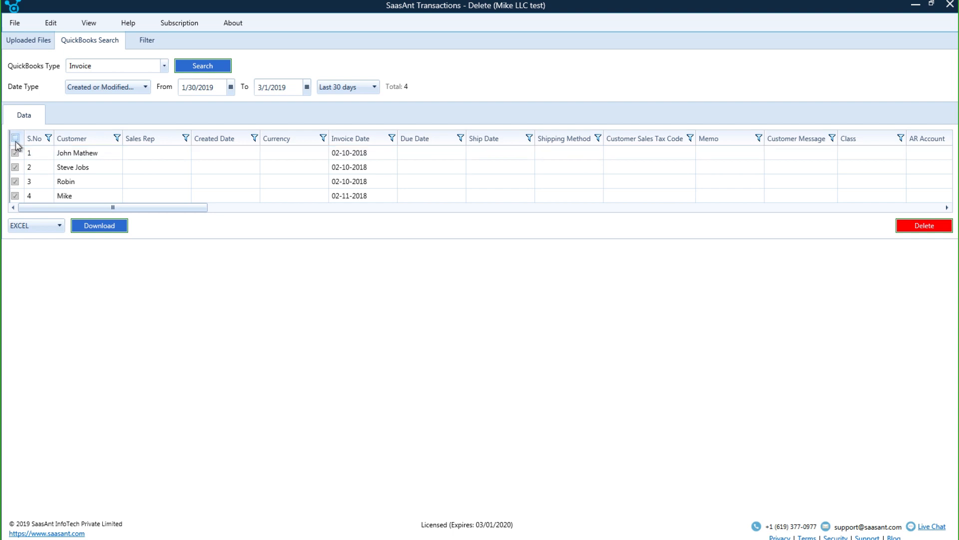
click(15, 137)
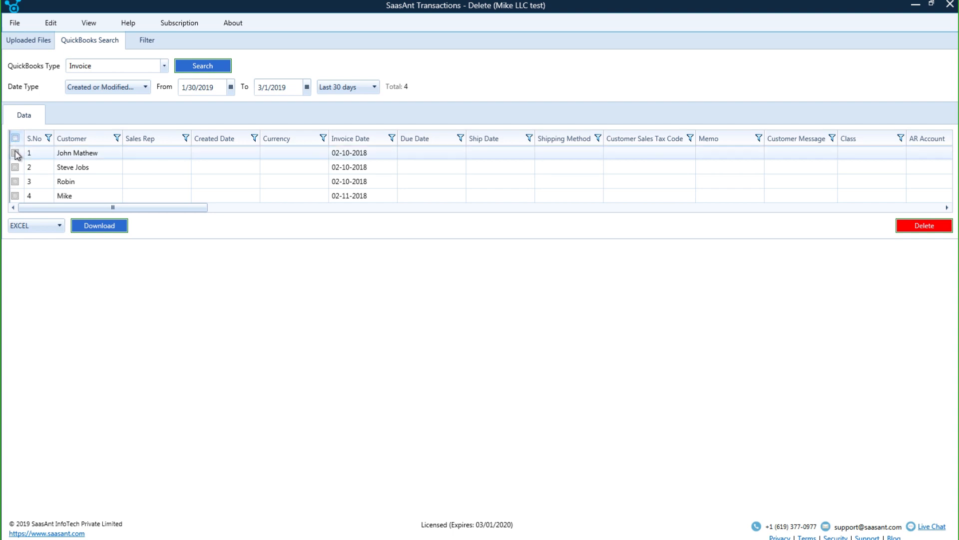
click(15, 152)
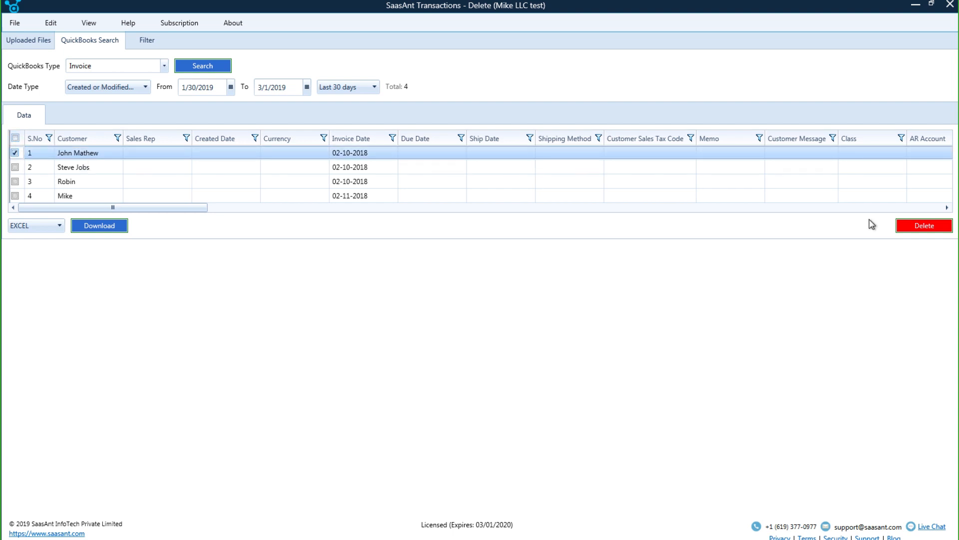
mouse_move(924, 225)
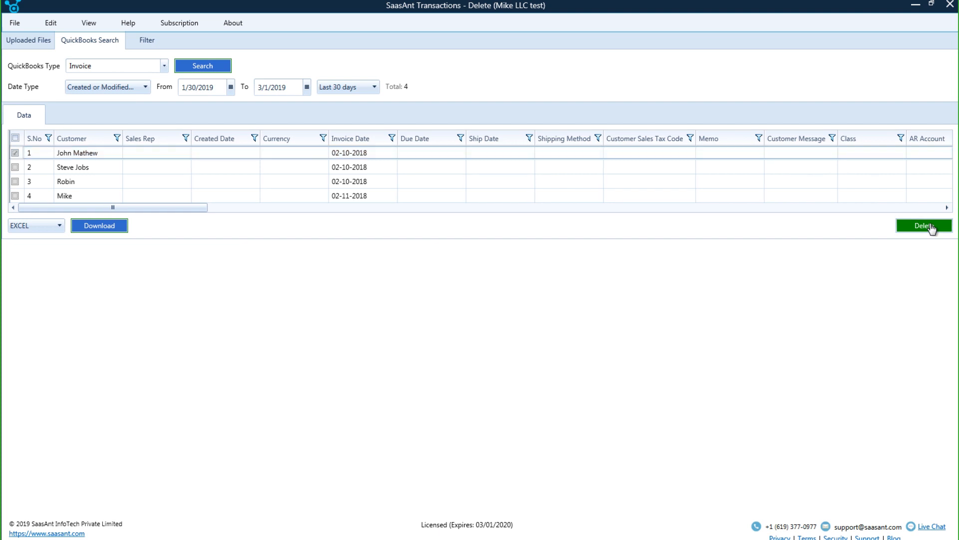
click(924, 225)
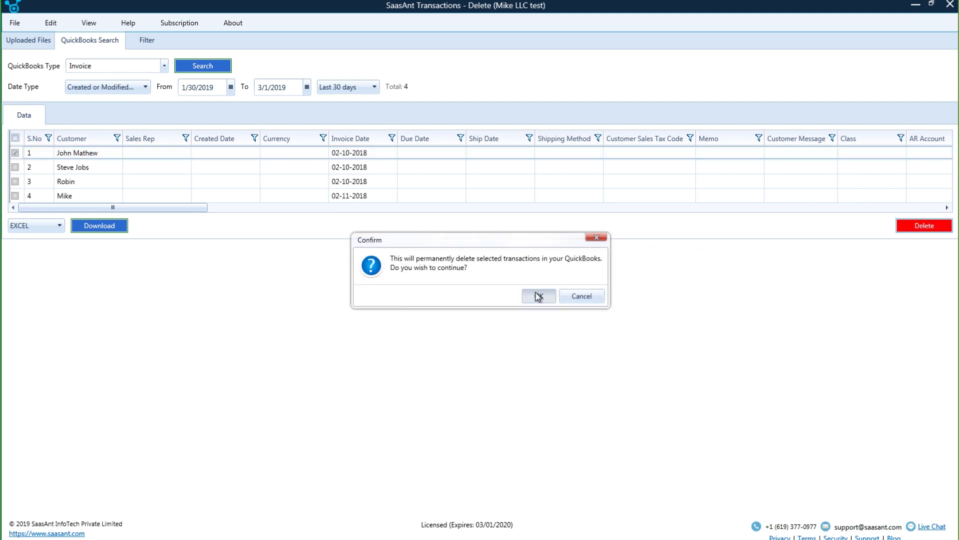
click(537, 295)
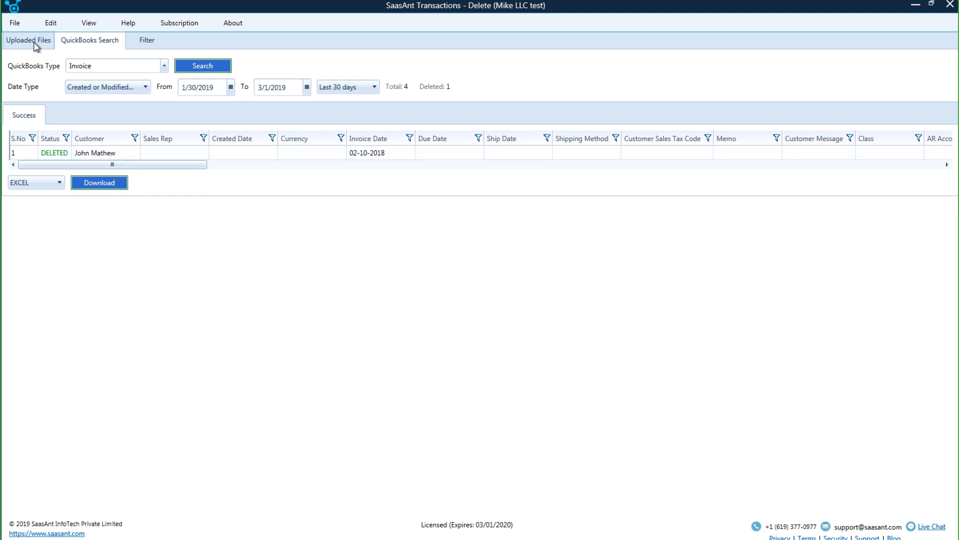
mouse_move(202, 65)
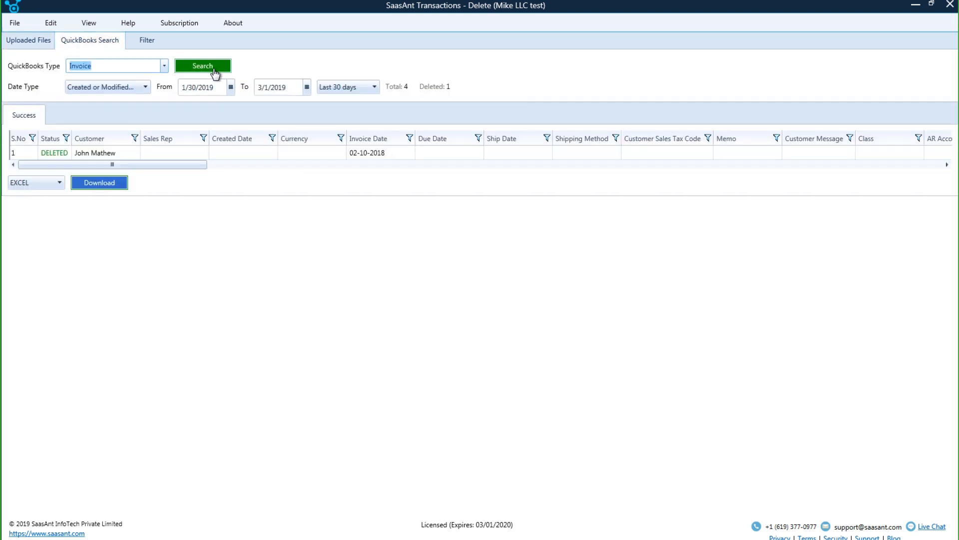
Refresh the invoice search and permanently delete Steve Jobs's and Robin's invoices.
click(163, 66)
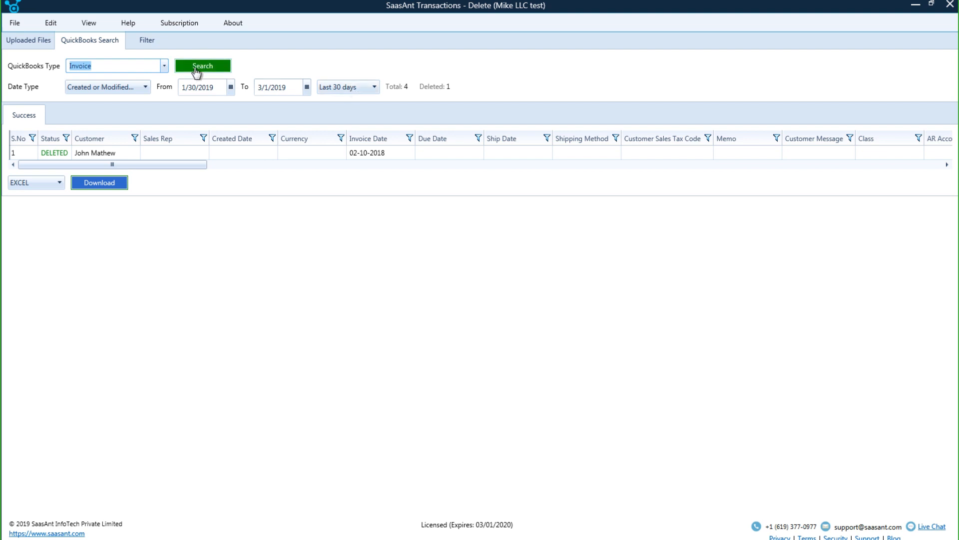
click(202, 65)
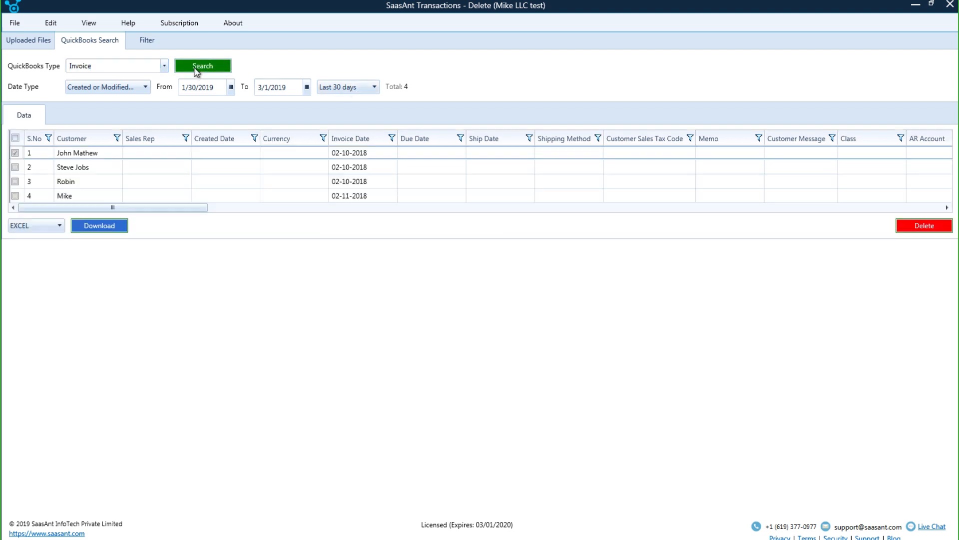
click(202, 66)
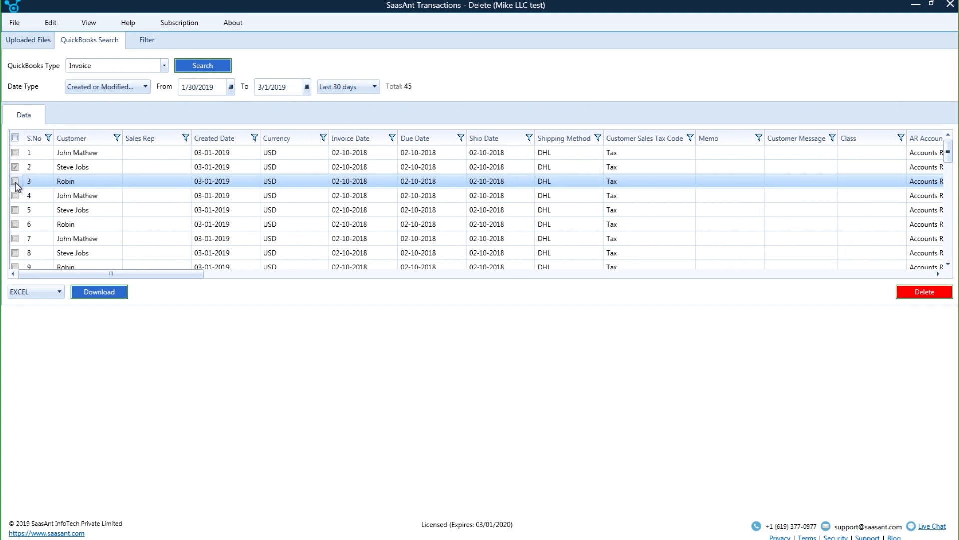
click(14, 181)
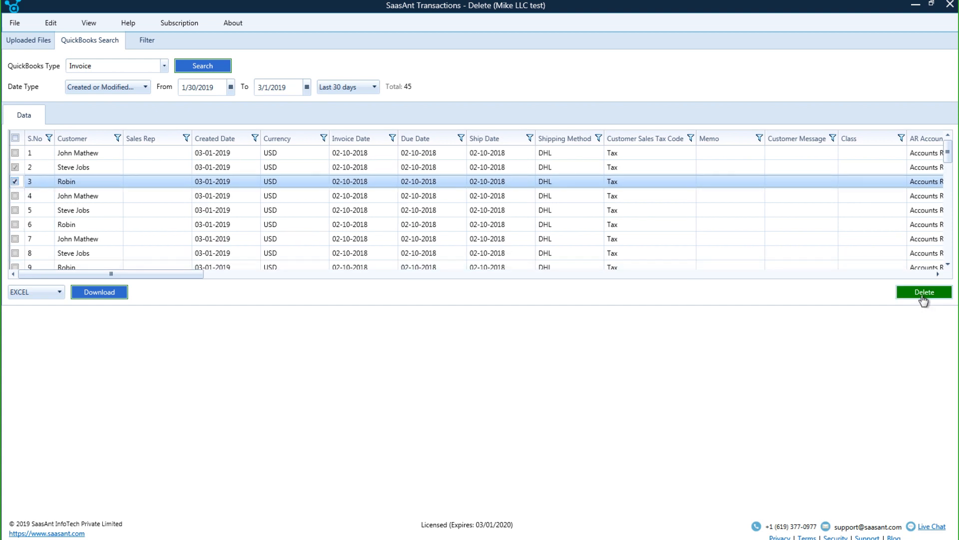
click(924, 292)
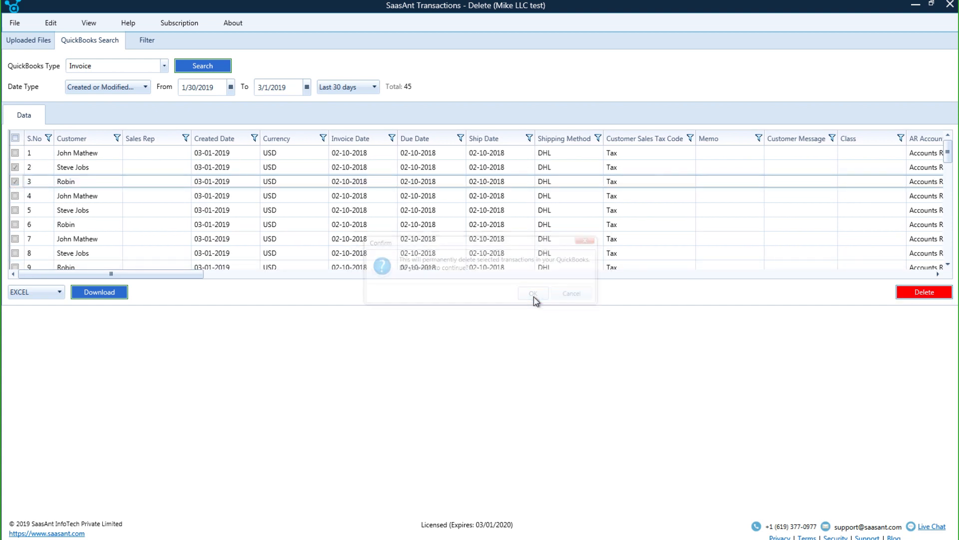
click(531, 293)
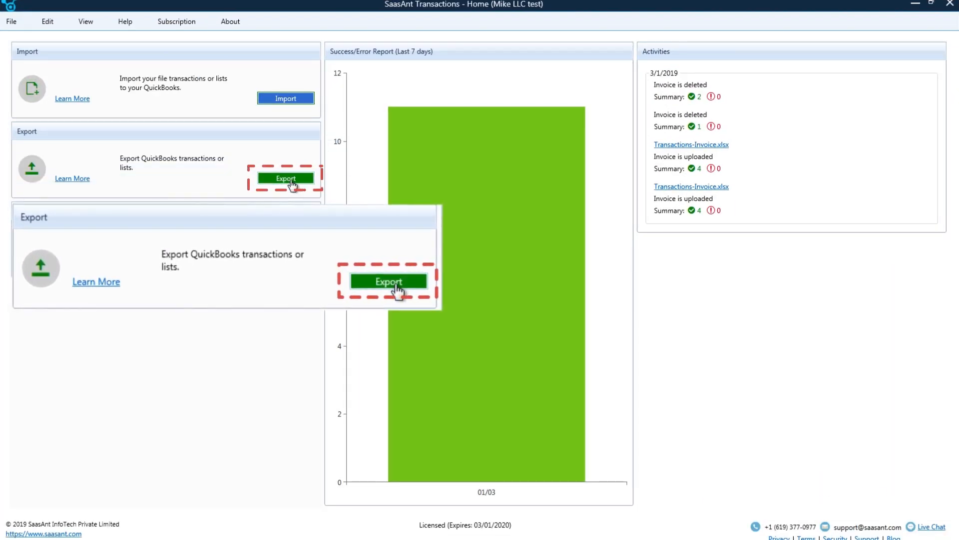
Set up an Invoice export search limited to the last 7 days.
click(388, 281)
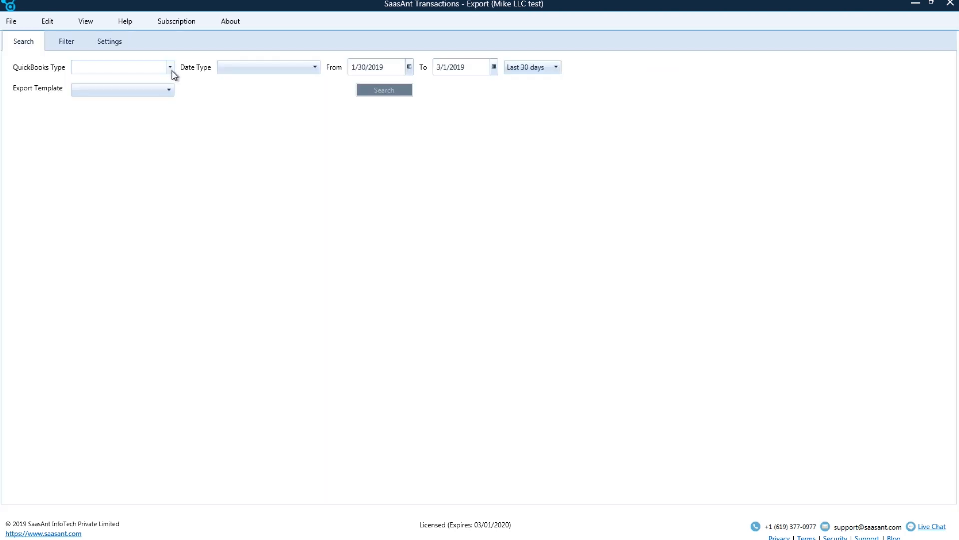
click(169, 68)
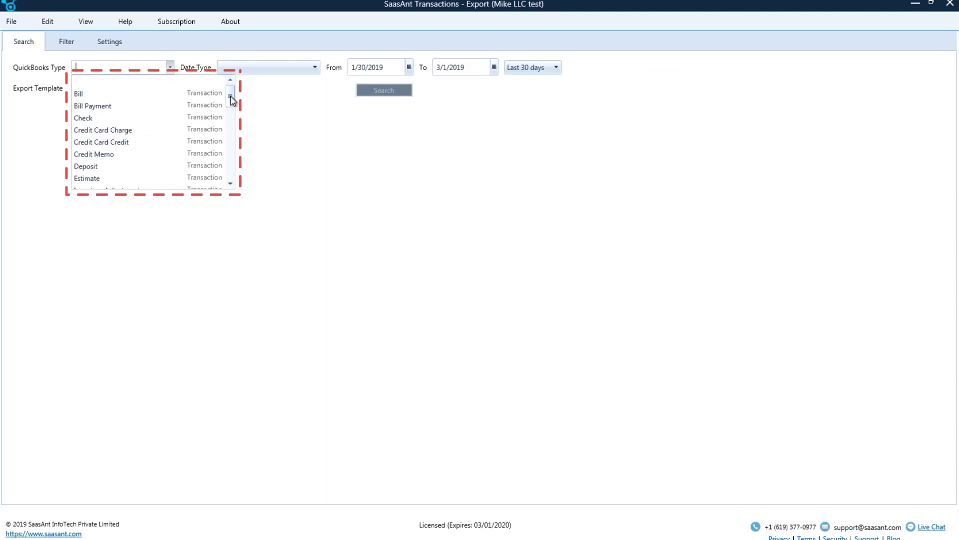
scroll(down, 3)
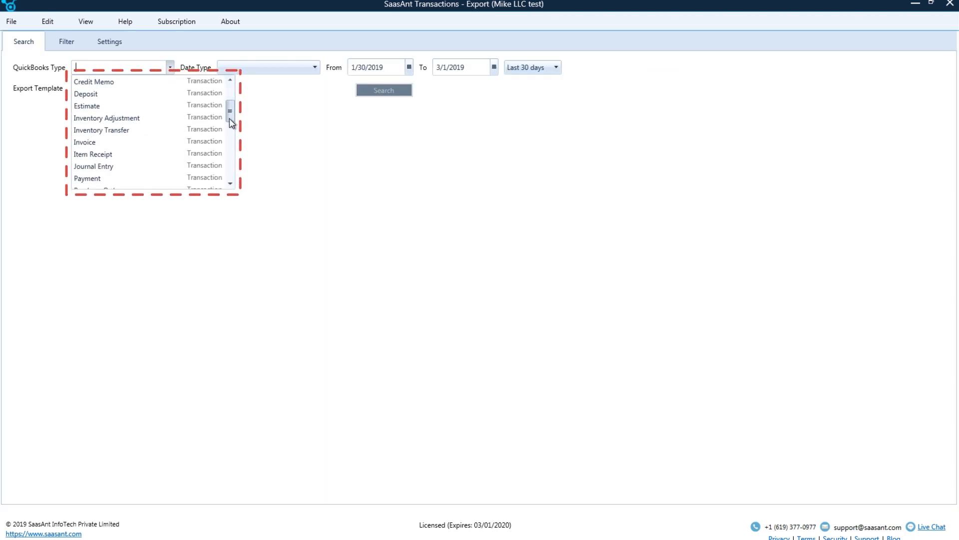
scroll(down, 3)
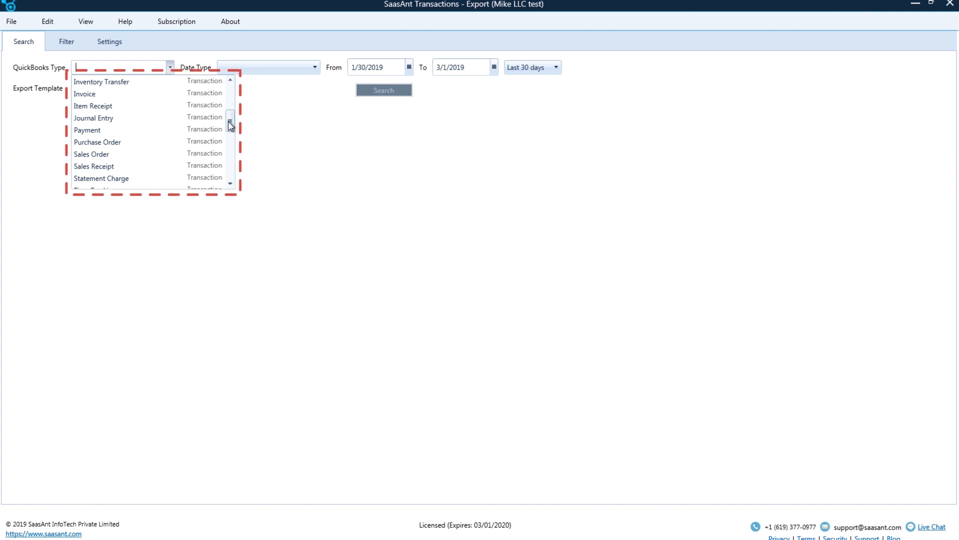
click(85, 94)
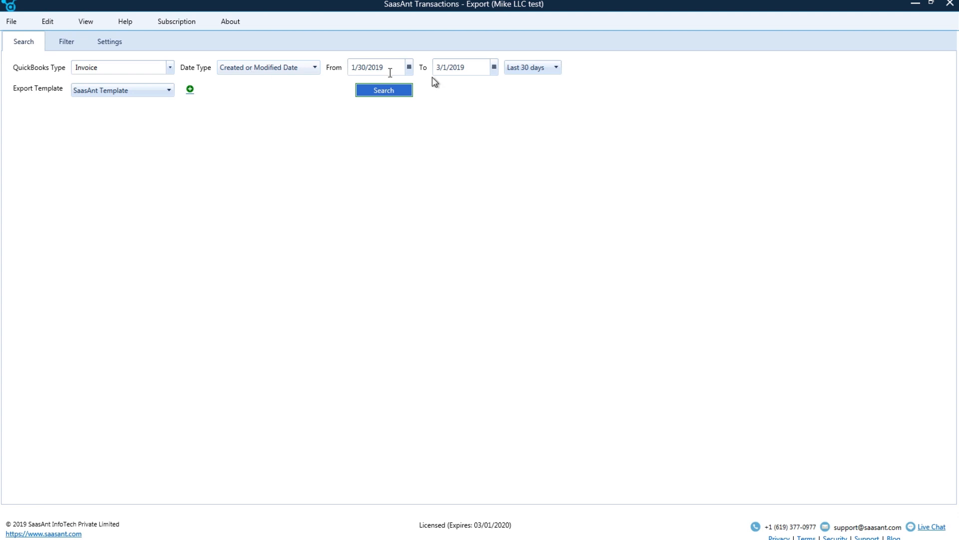
click(556, 67)
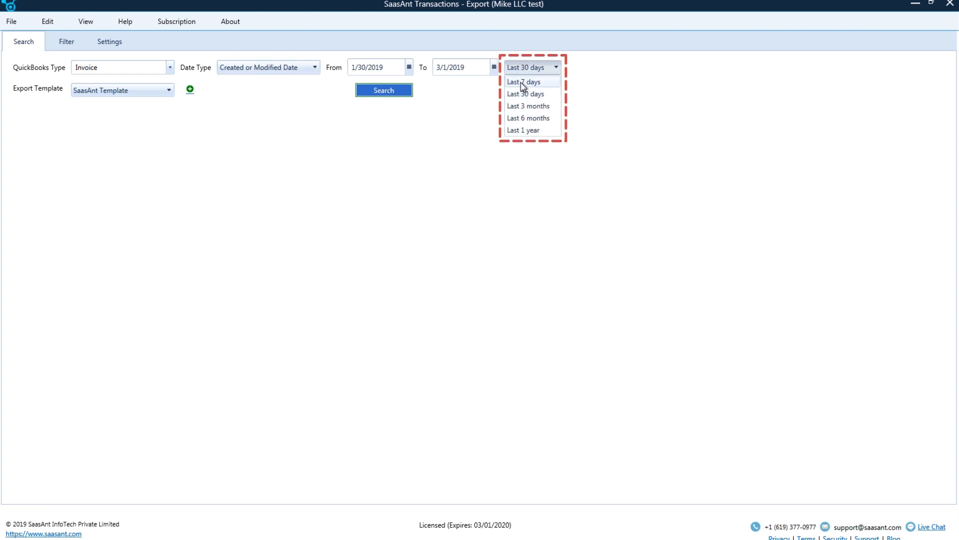
click(523, 81)
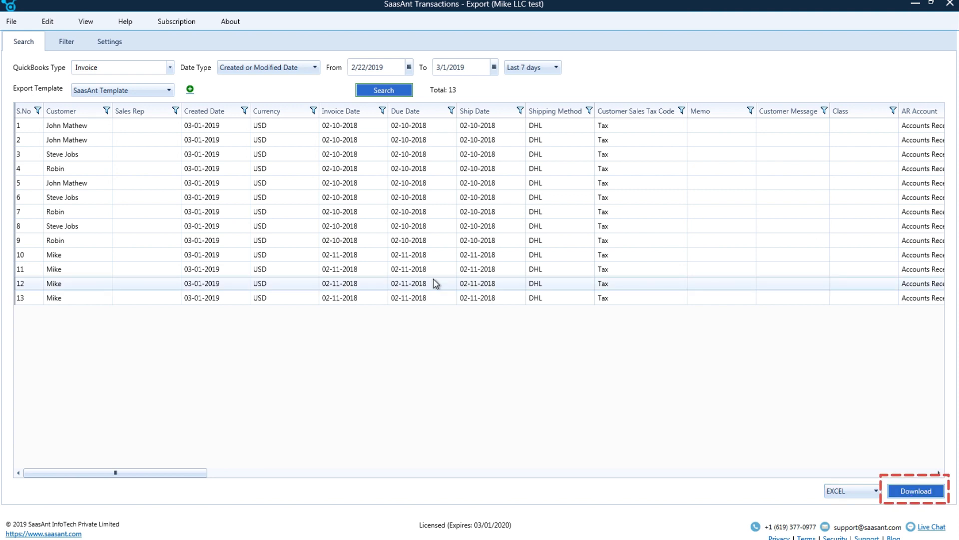
mouse_move(860, 446)
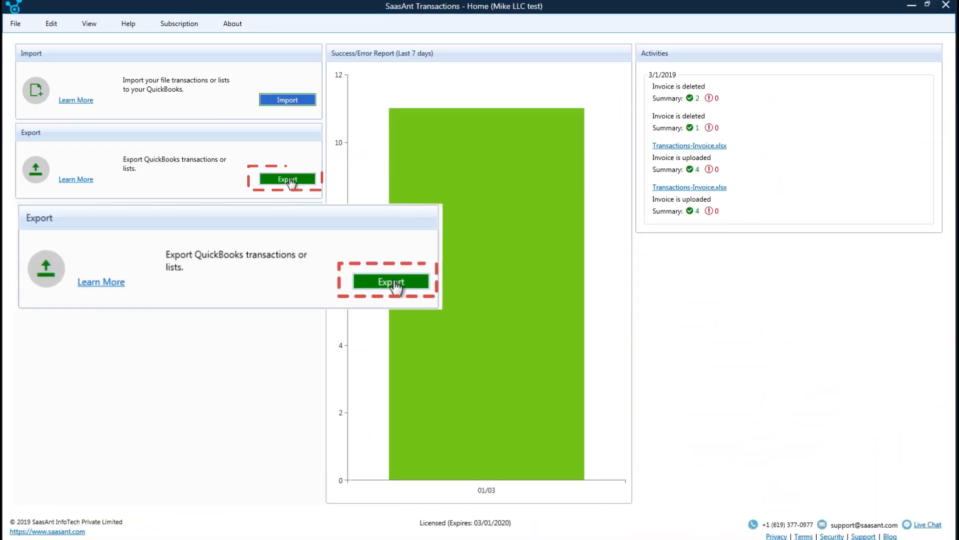
Search the last 7 days' invoices on the Export screen, then begin a new file import.
click(390, 281)
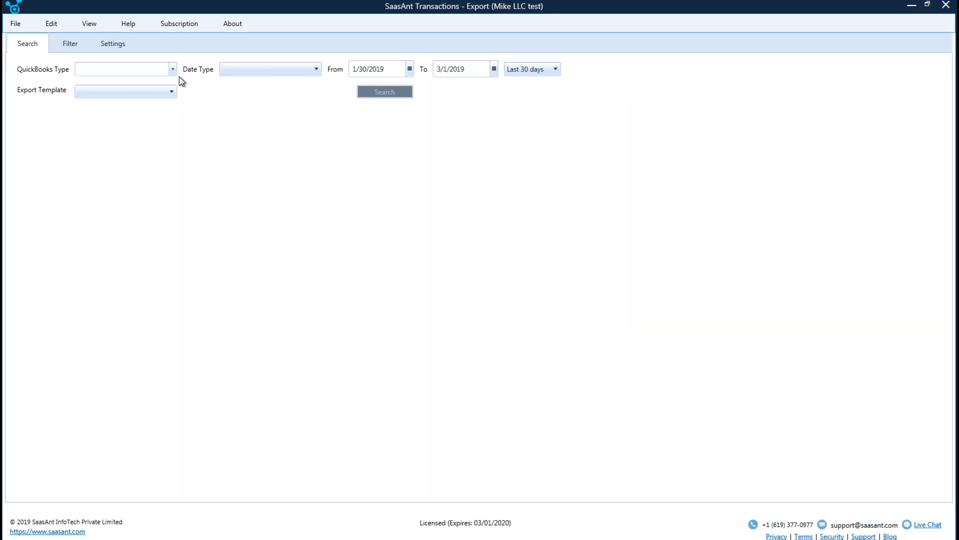
click(171, 69)
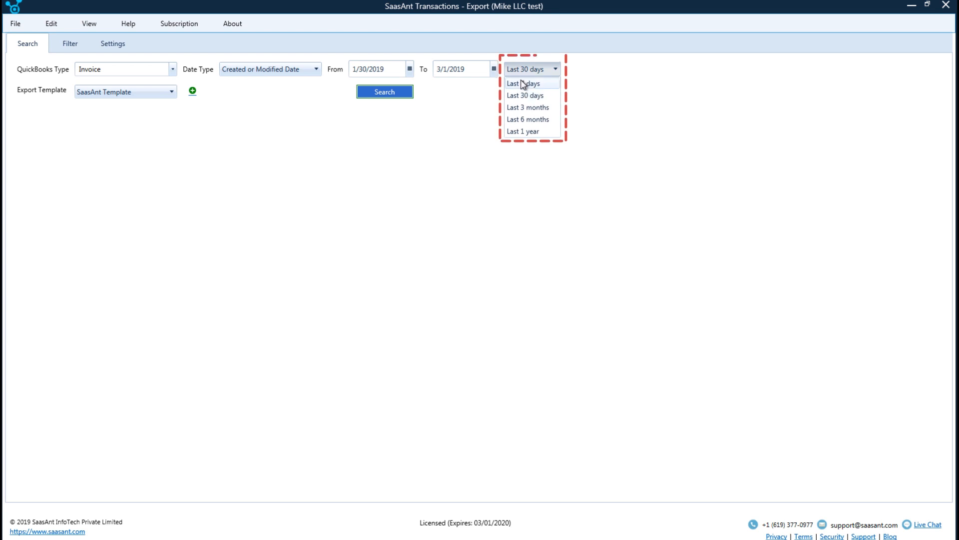
click(522, 83)
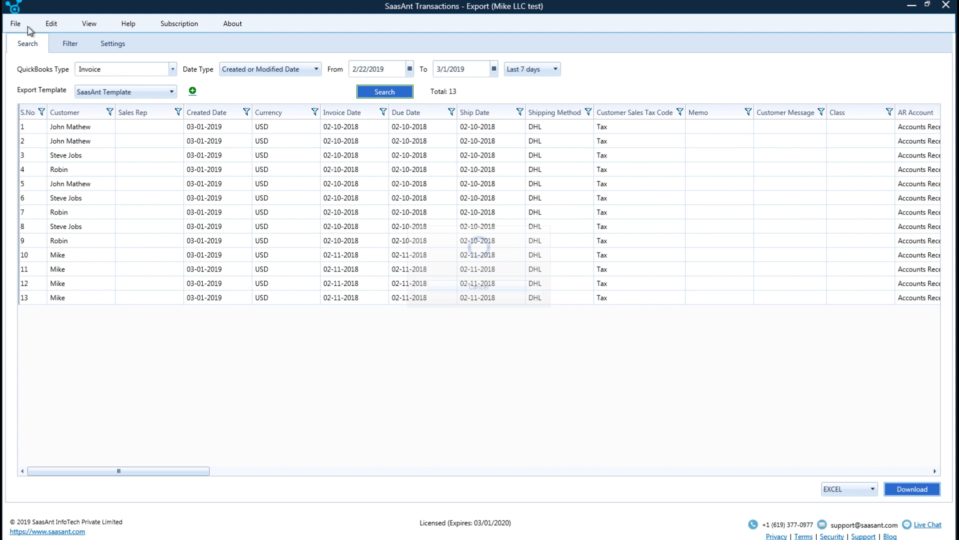
click(14, 23)
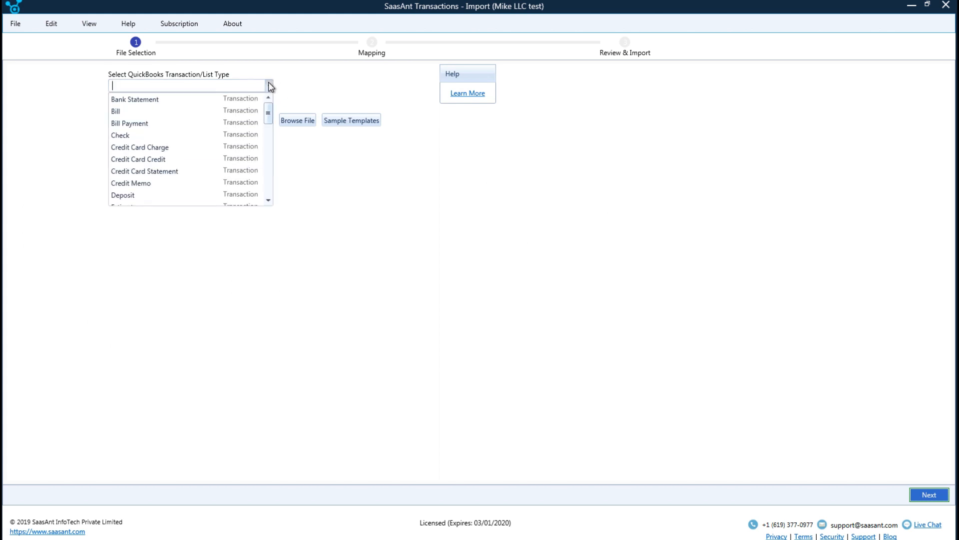
Import Export File.xlsx as Invoice with default mapping, reaching review of 13 rows.
text(Invoice)
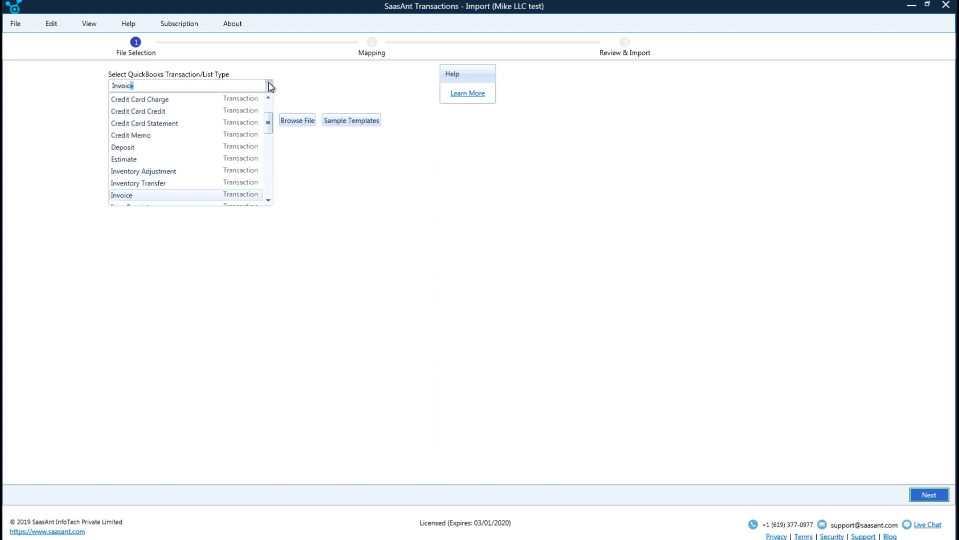
click(121, 194)
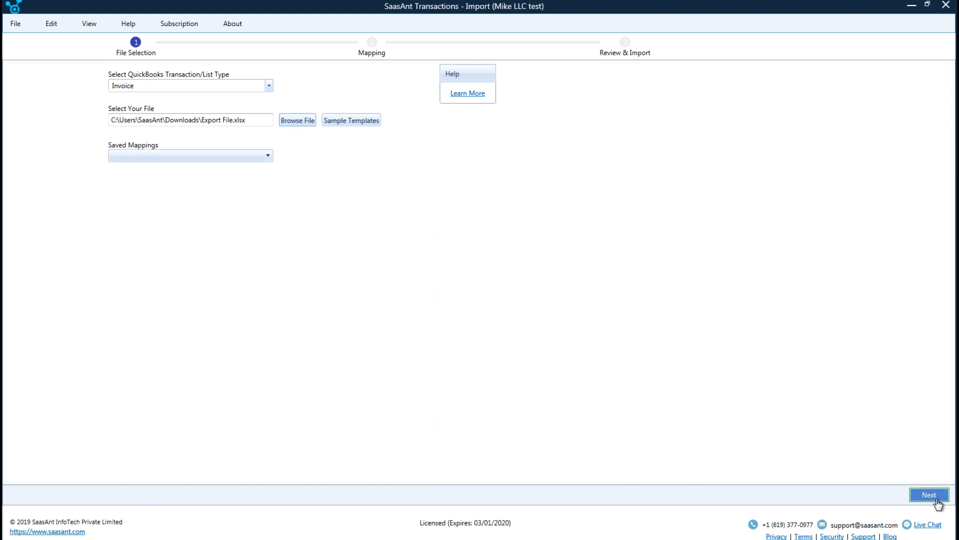
click(929, 495)
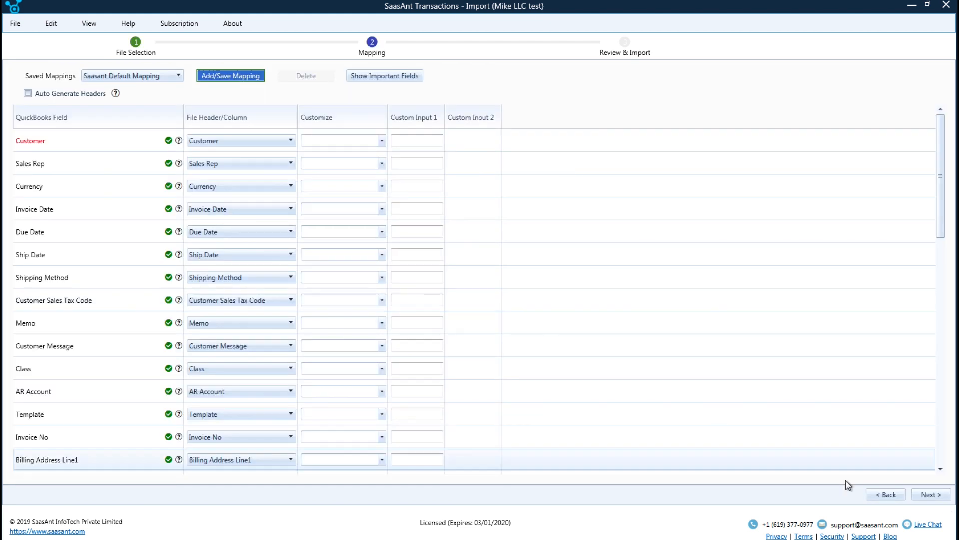
click(929, 494)
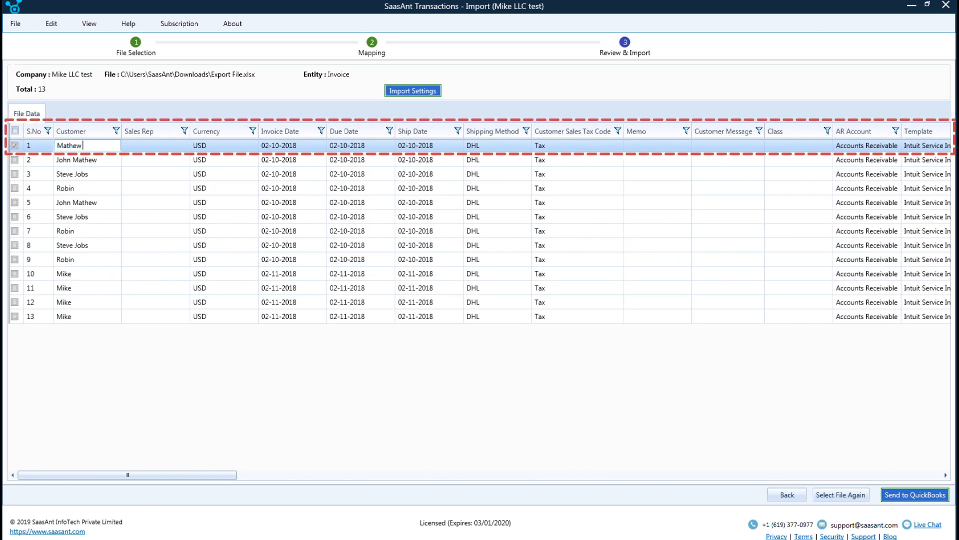
click(412, 90)
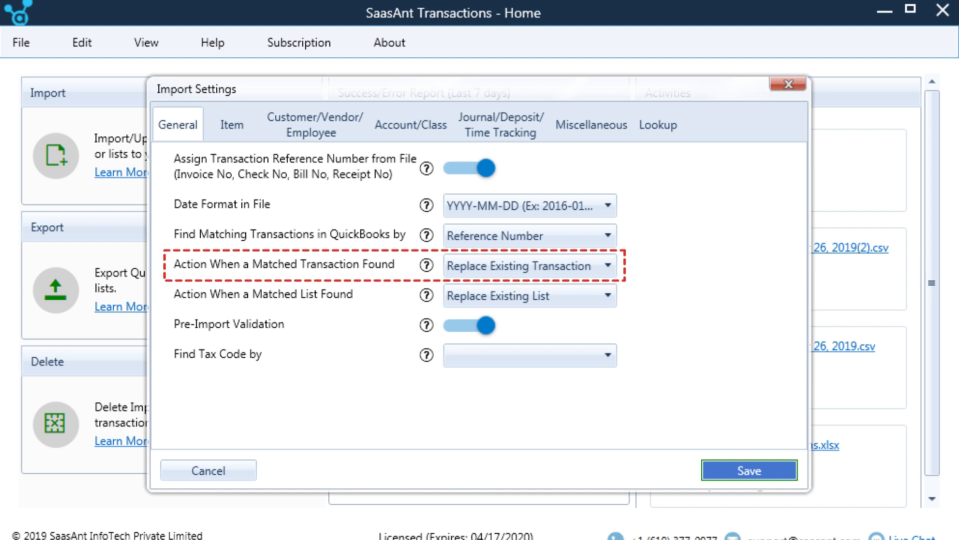
click(749, 470)
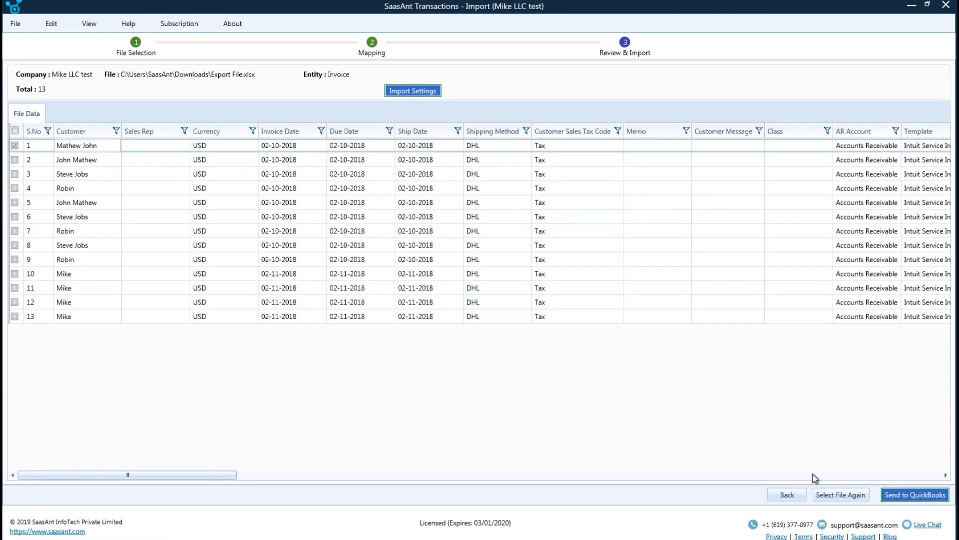
click(914, 494)
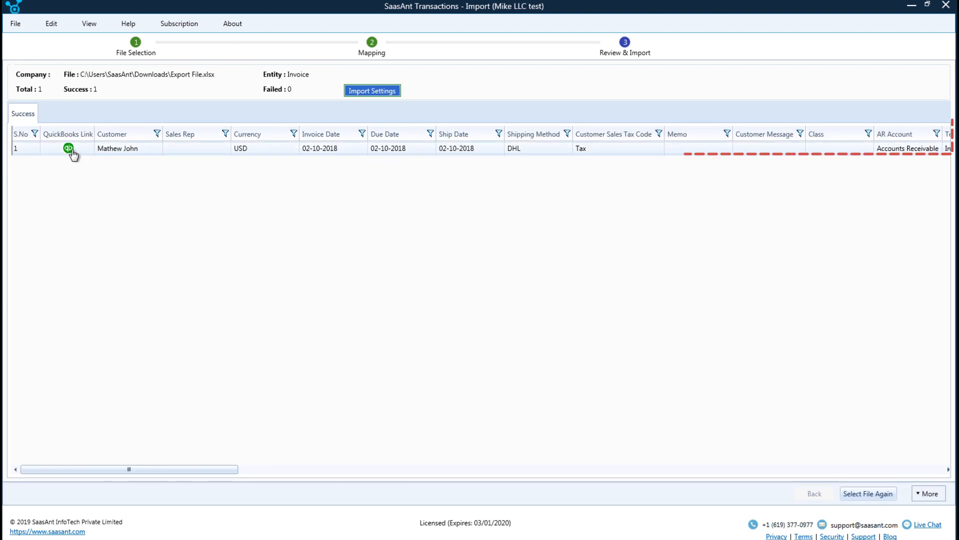
click(68, 147)
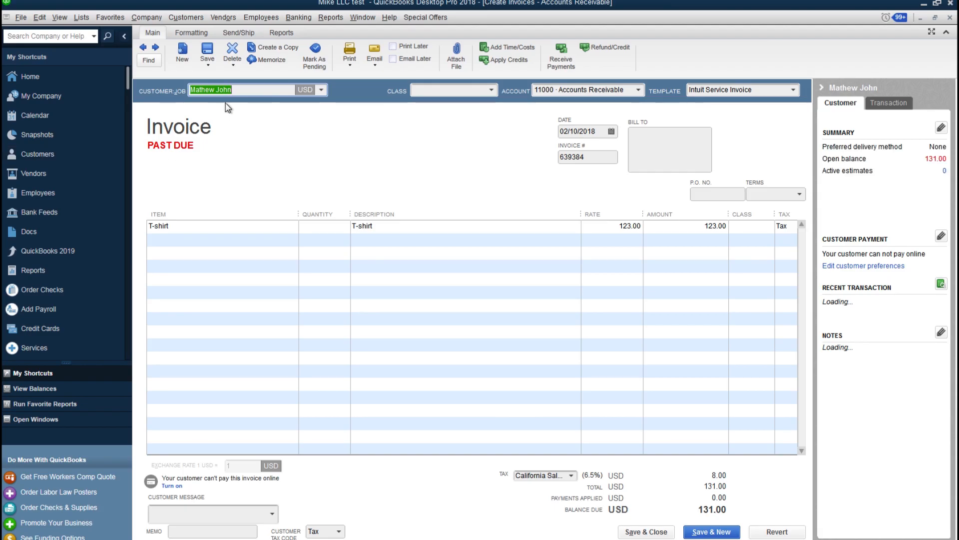